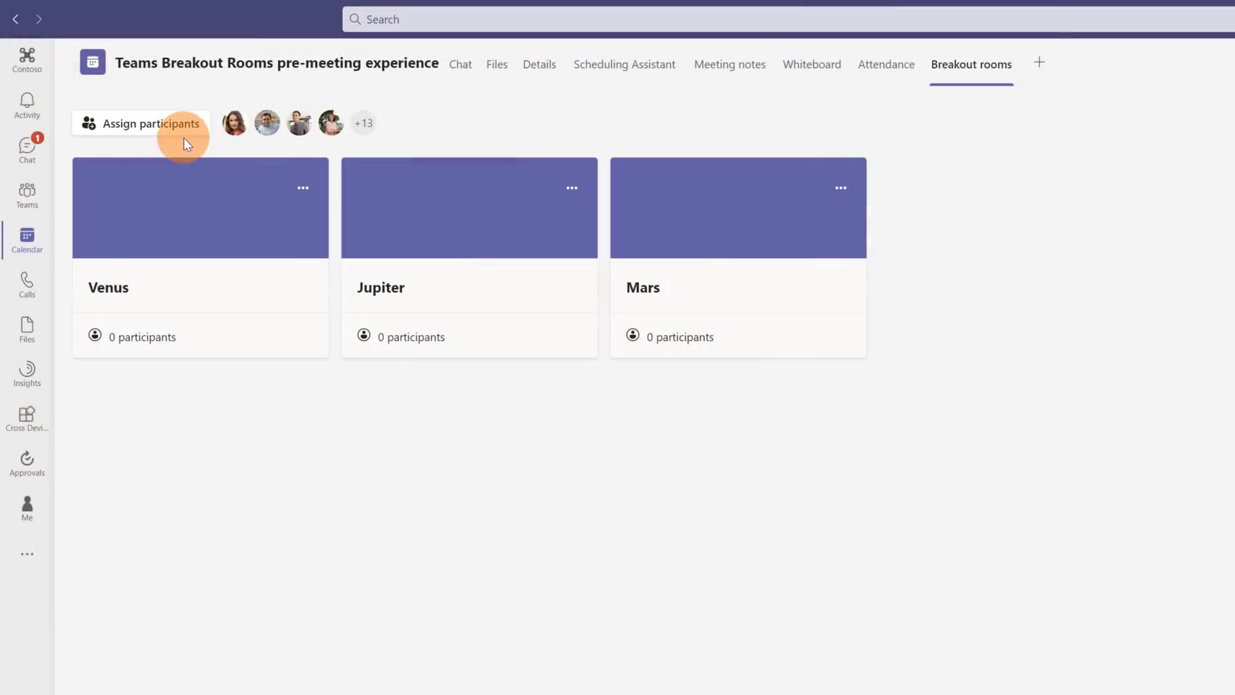
Open the 'Teams Breakout Rooms pre-meeting experience' event from the Calendar work-week view
left_click(157, 124)
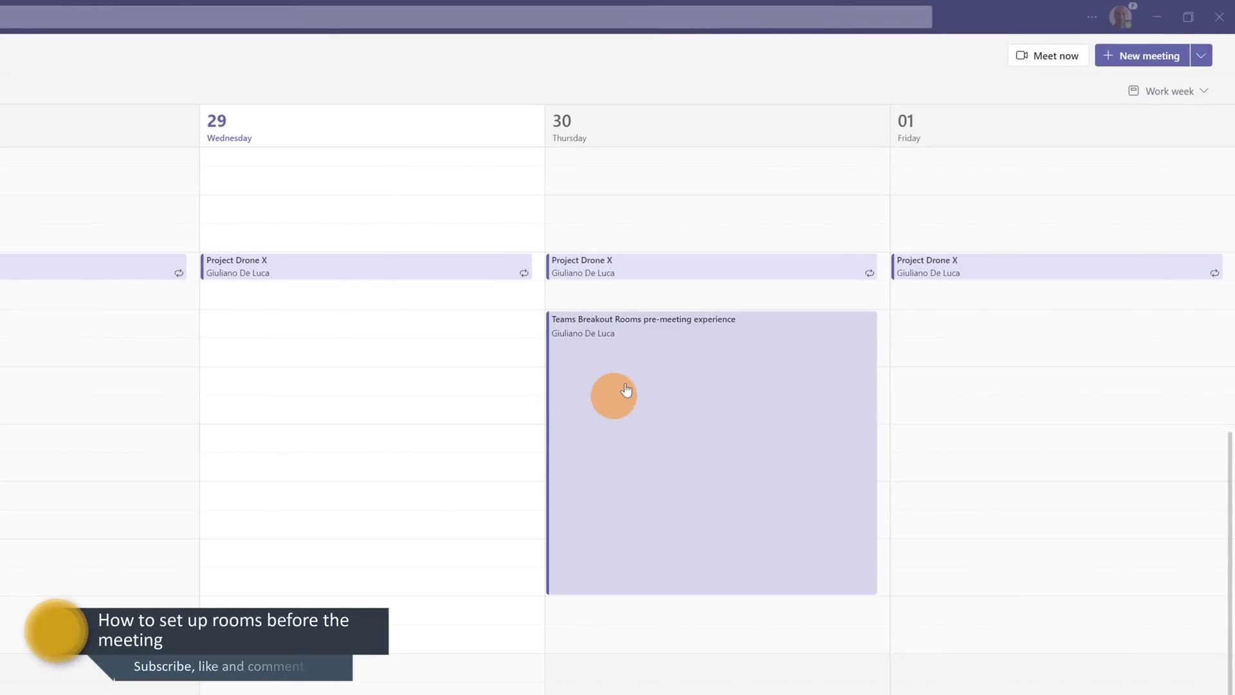
mouse_move(661, 376)
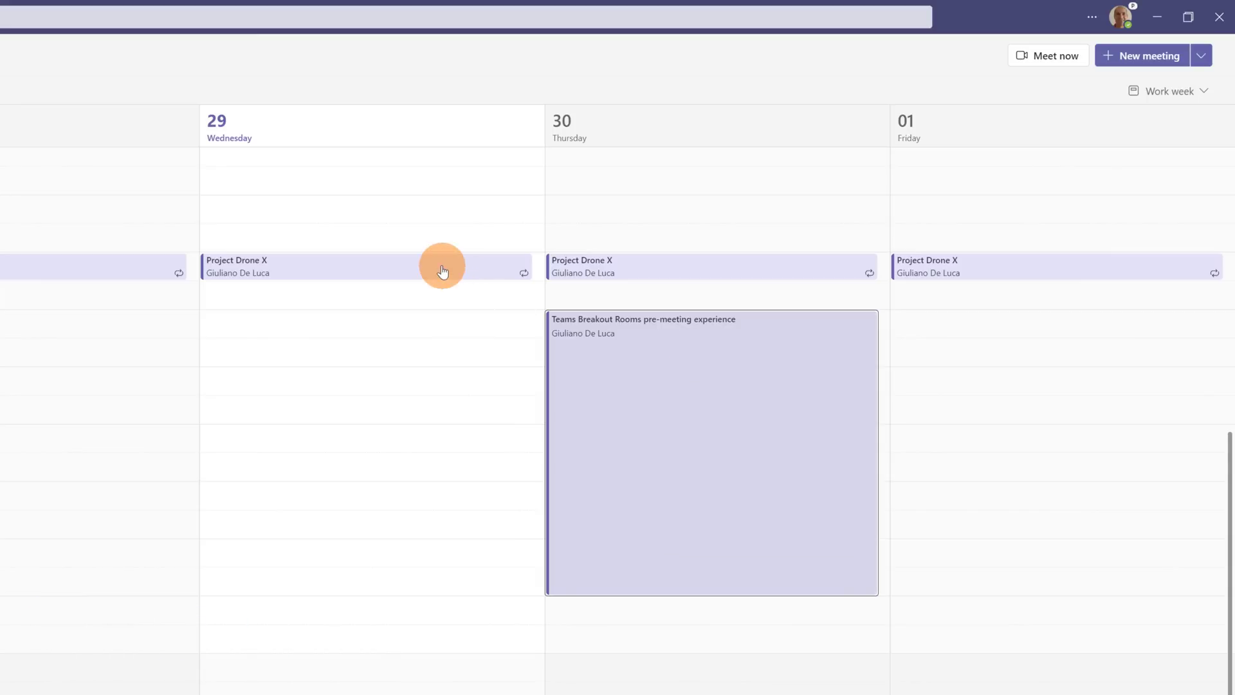
left_click(443, 271)
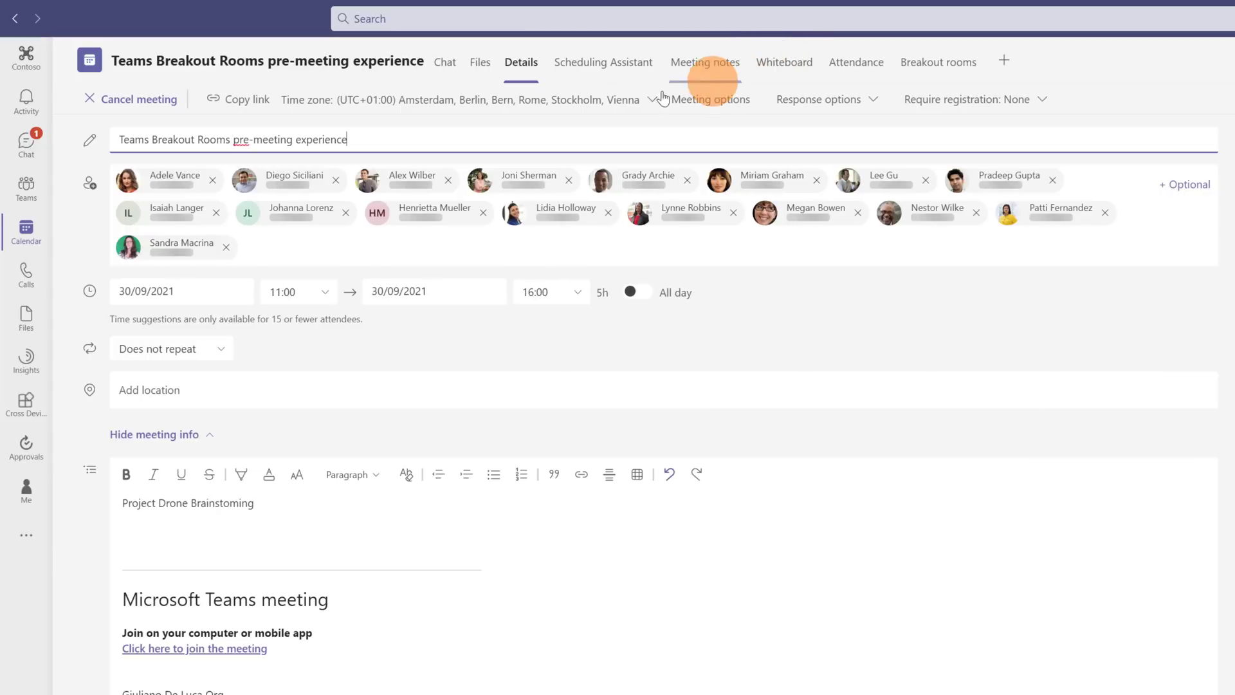
mouse_move(325, 257)
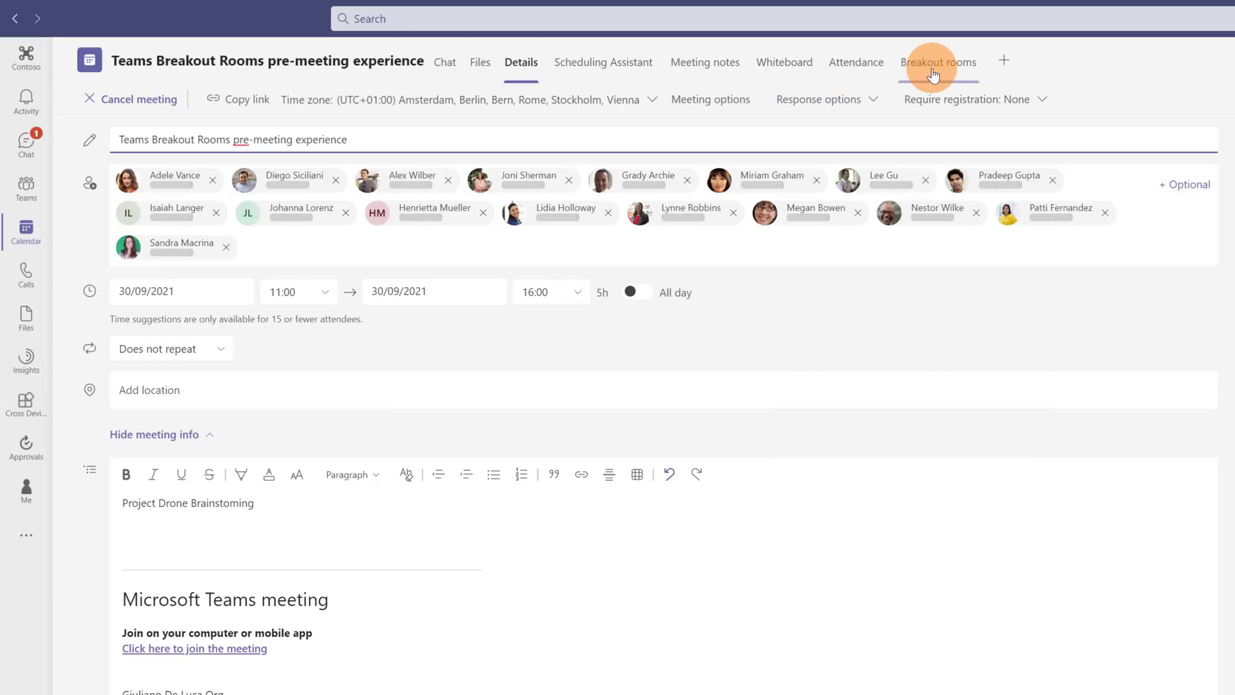
Create 3 breakout rooms (Room 1 to Room 3) from the meeting's Breakout rooms tab
left_click(940, 62)
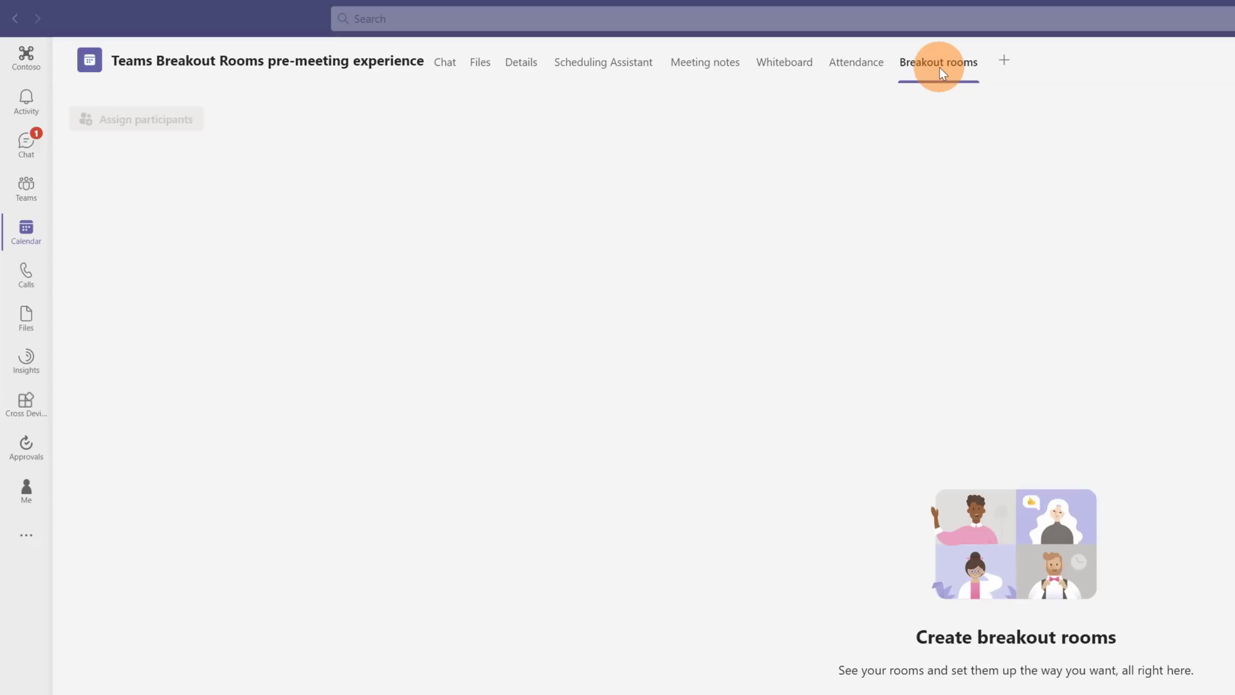
mouse_move(981, 433)
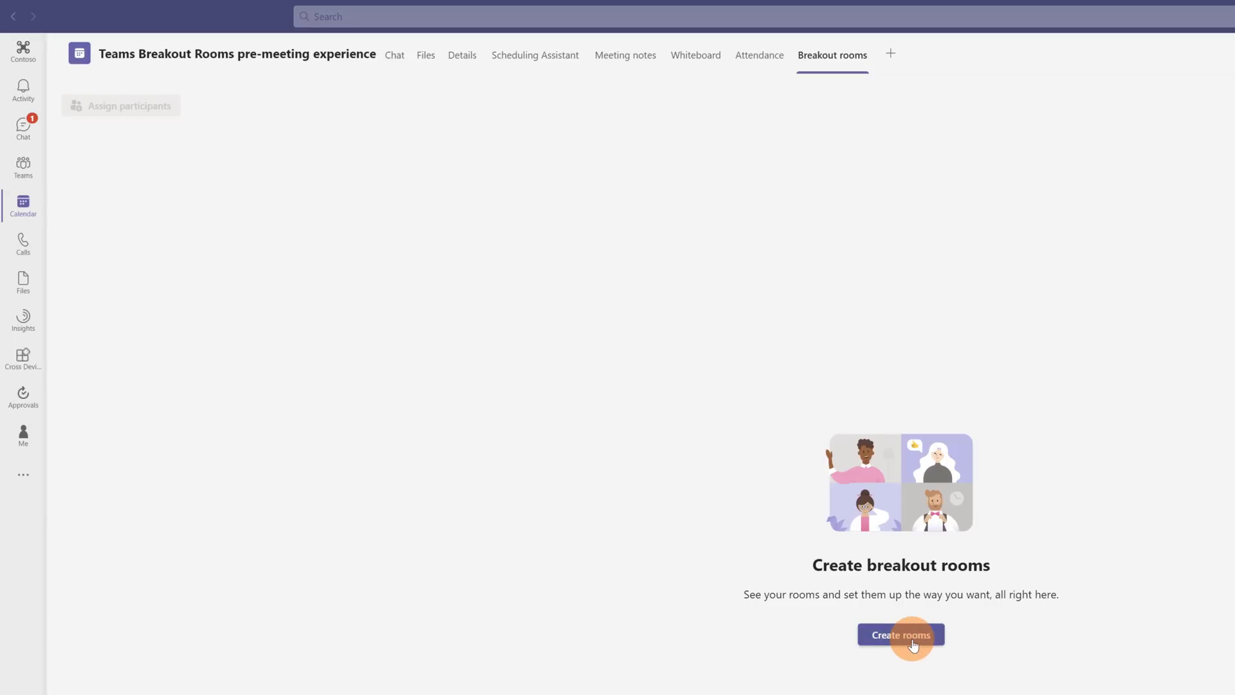
left_click(901, 633)
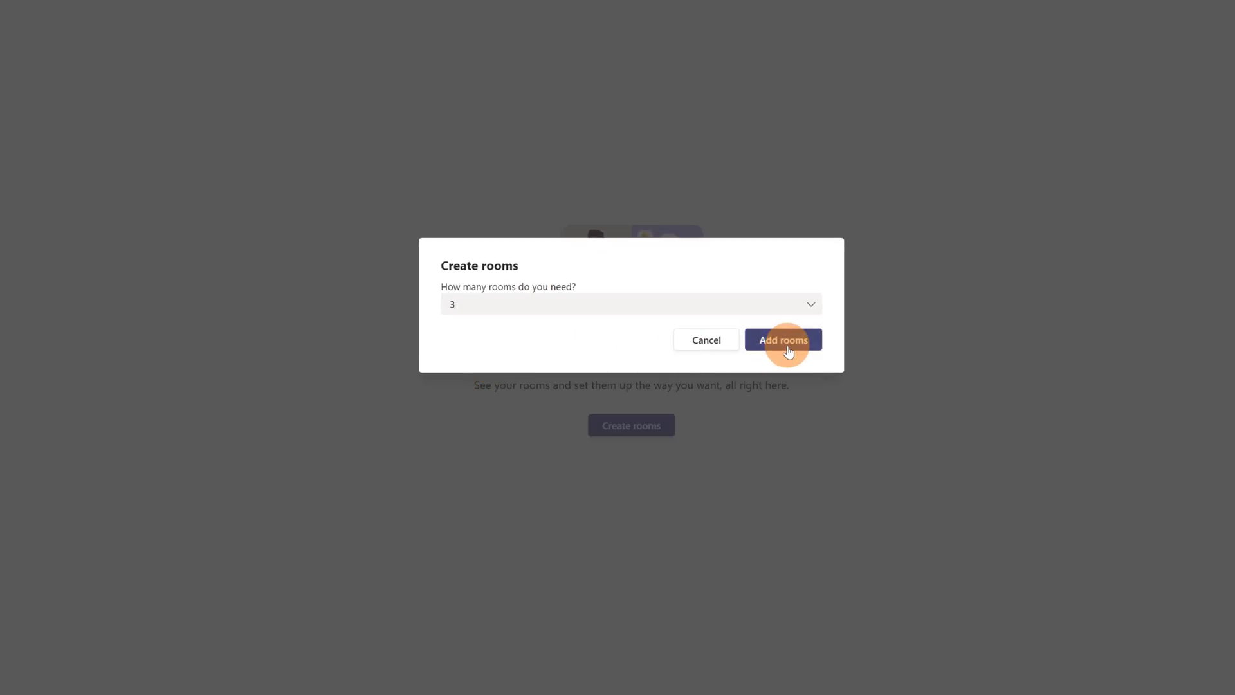
left_click(782, 340)
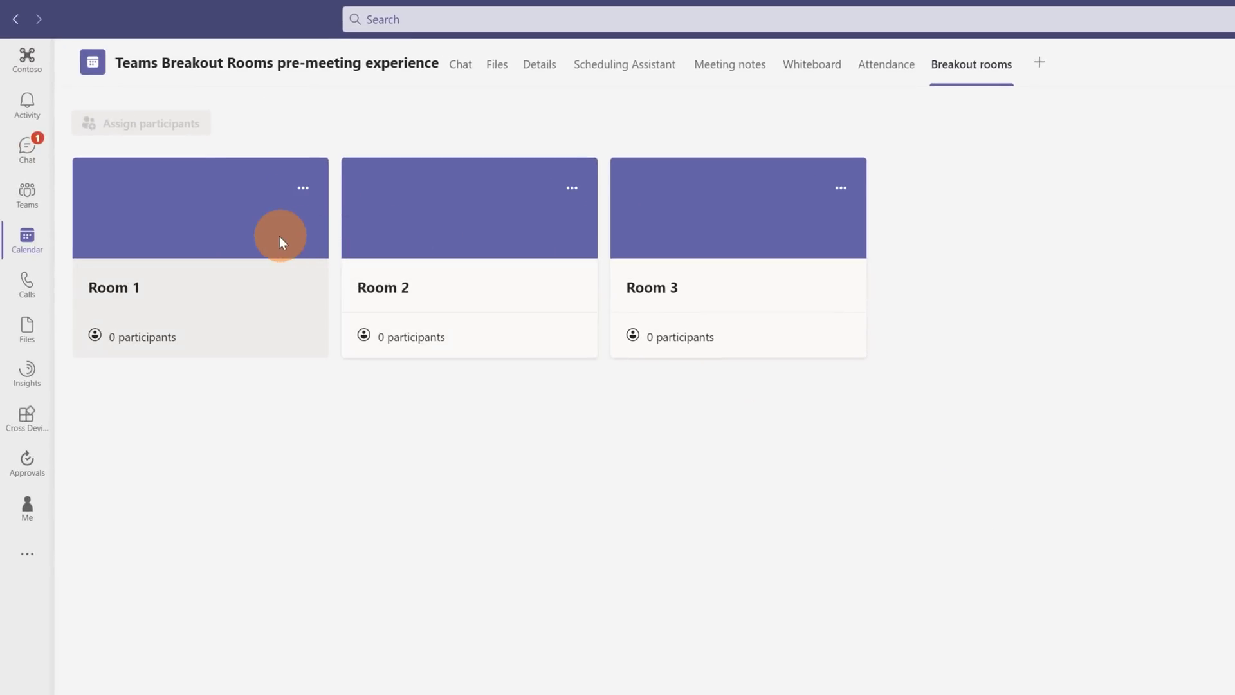
mouse_move(113, 342)
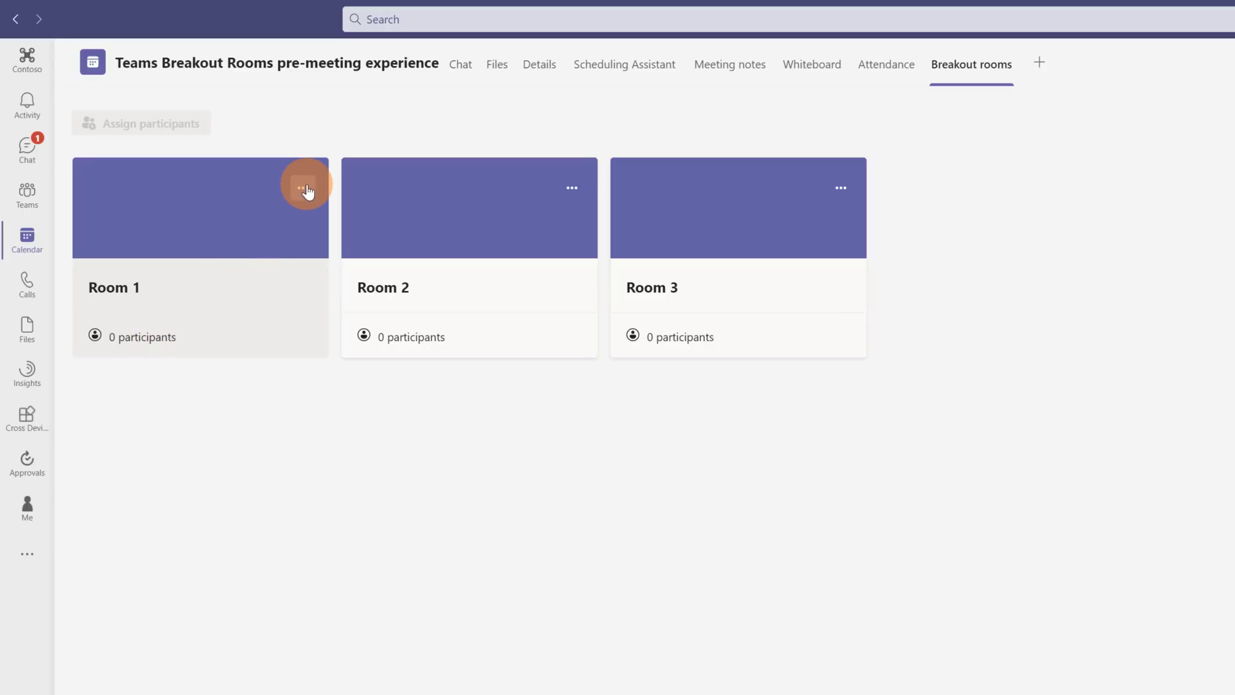
Rename Room 1 to Venus and Room 2 to Jupiter via each room's Edit action
left_click(301, 188)
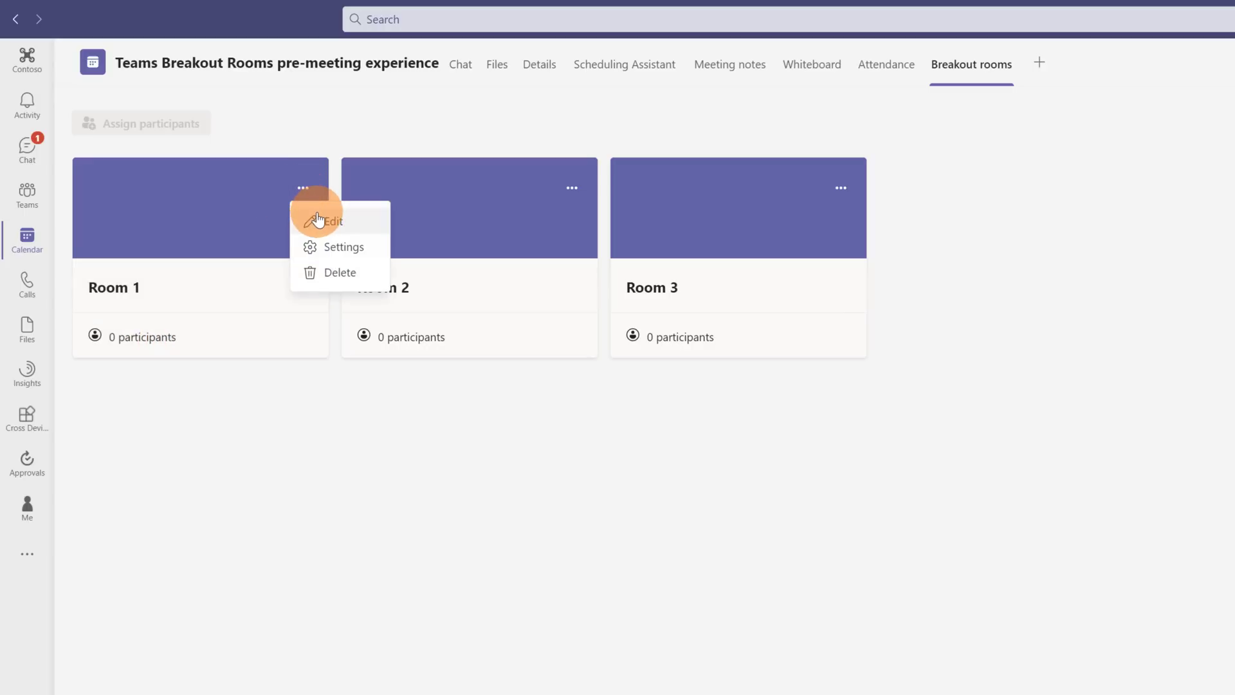
left_click(328, 222)
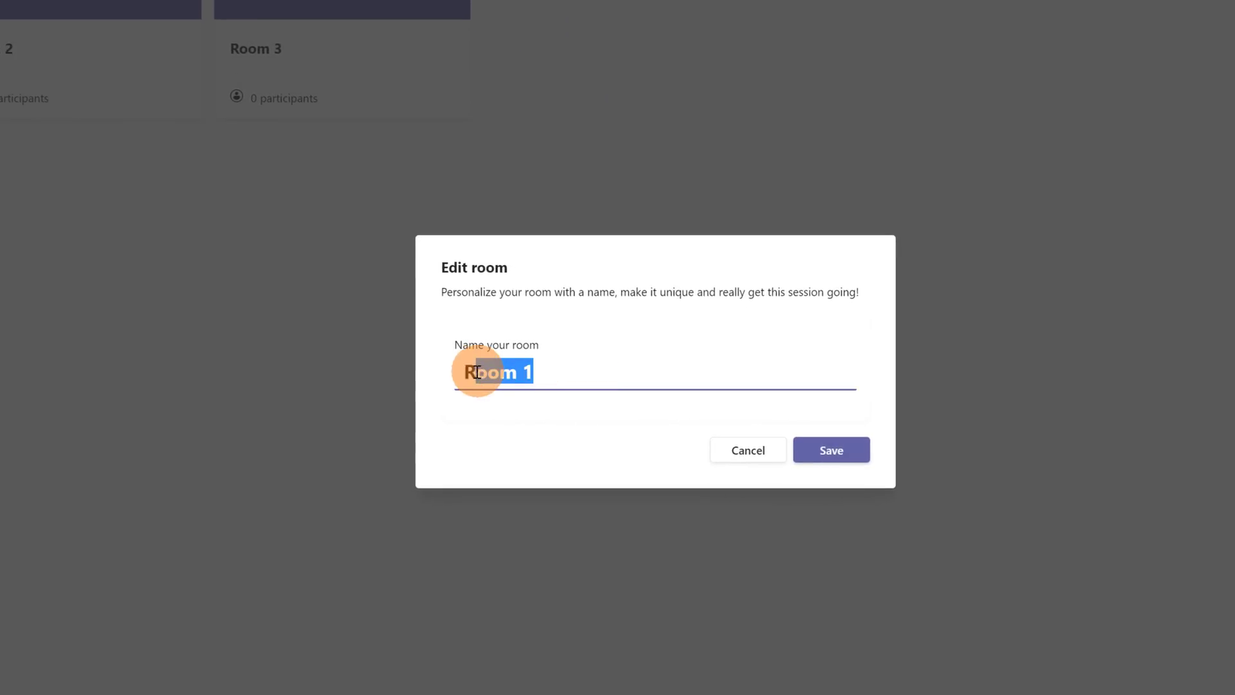
type("V")
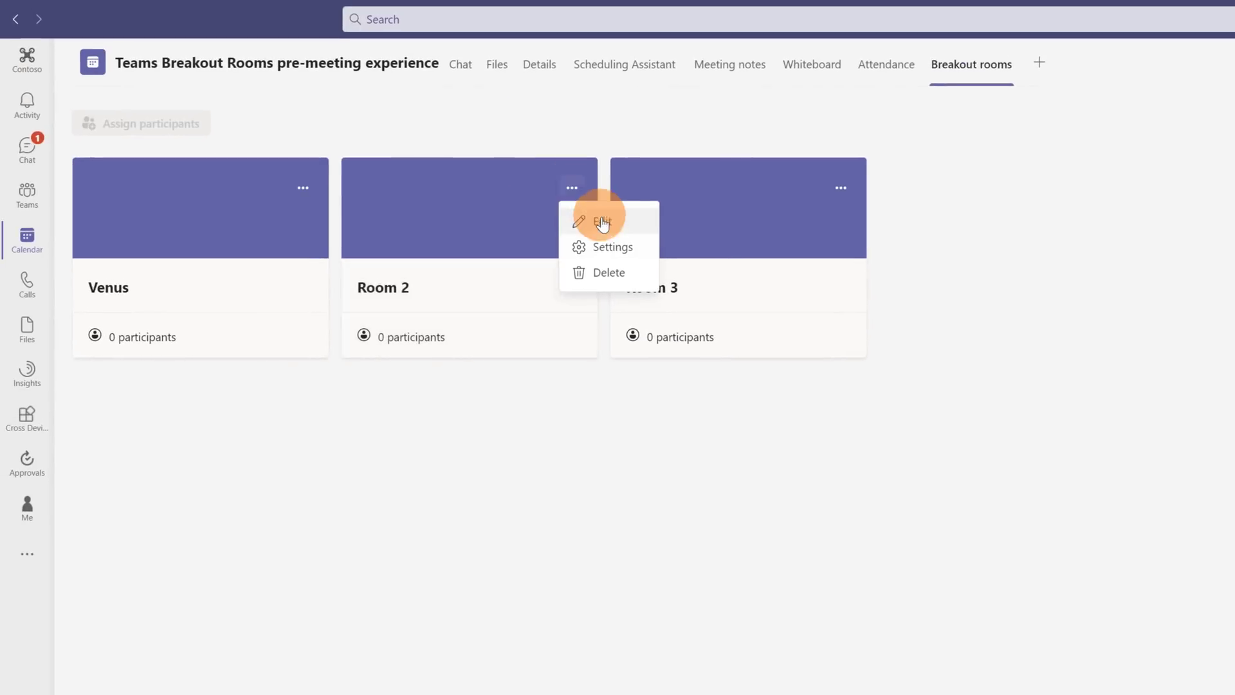
left_click(602, 222)
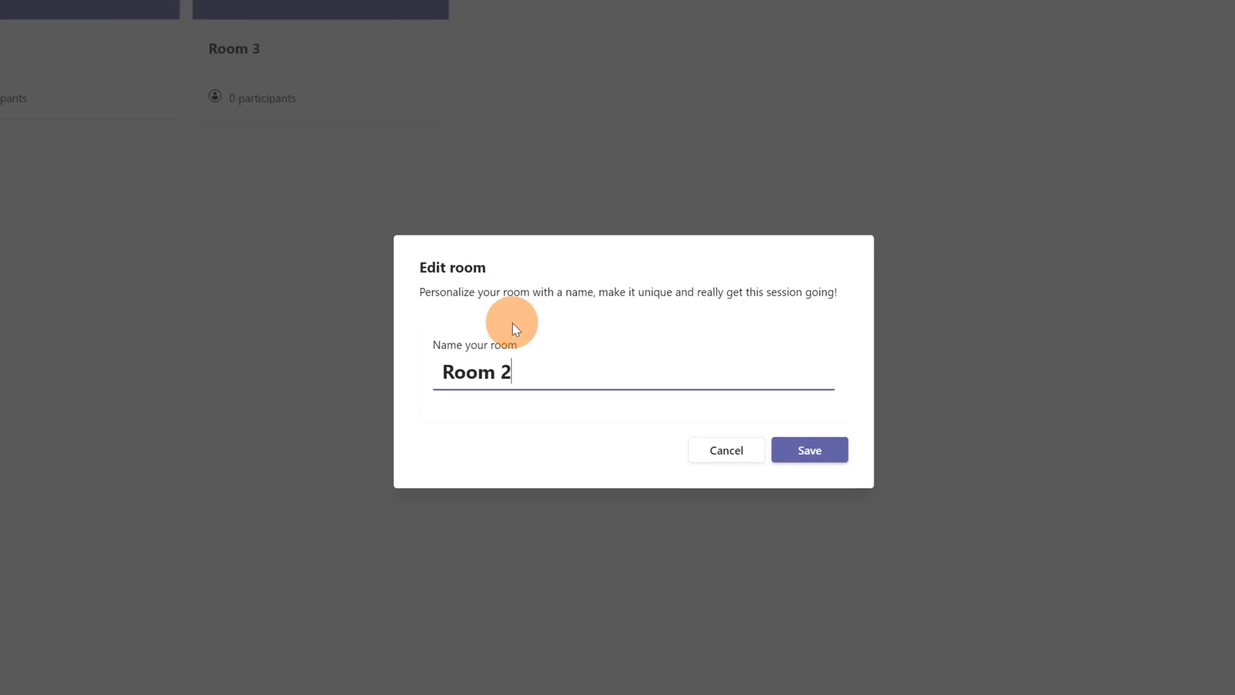
type("Ju")
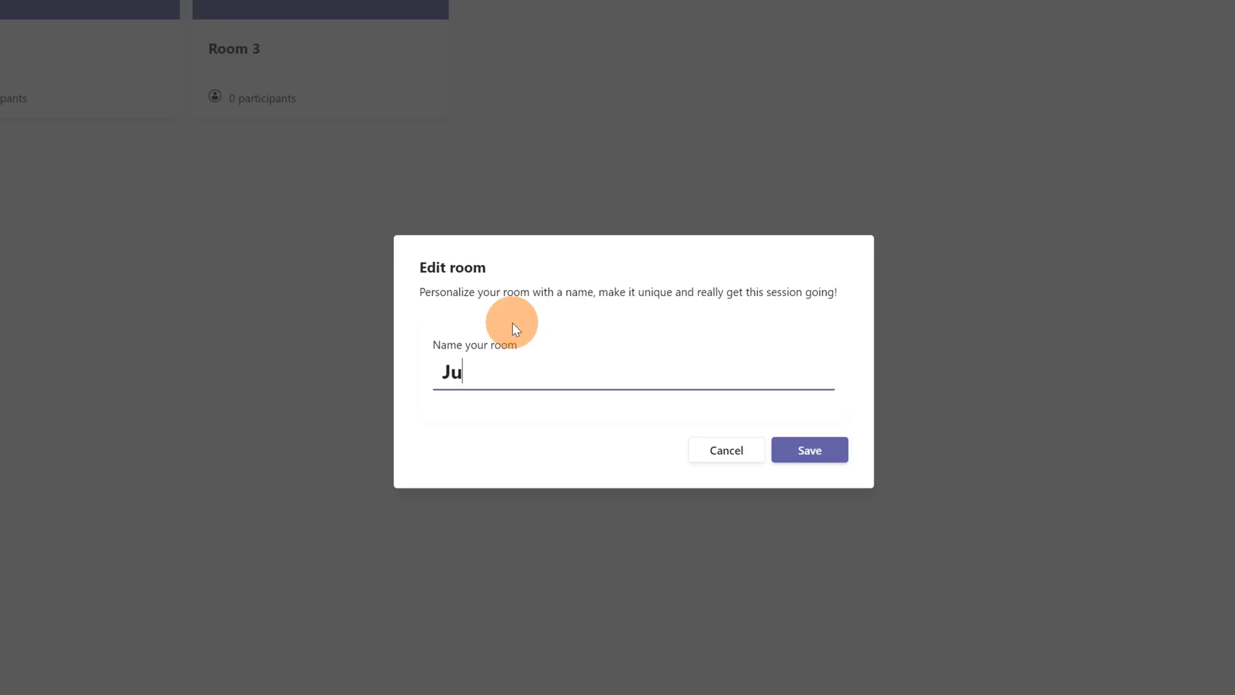
type("piter")
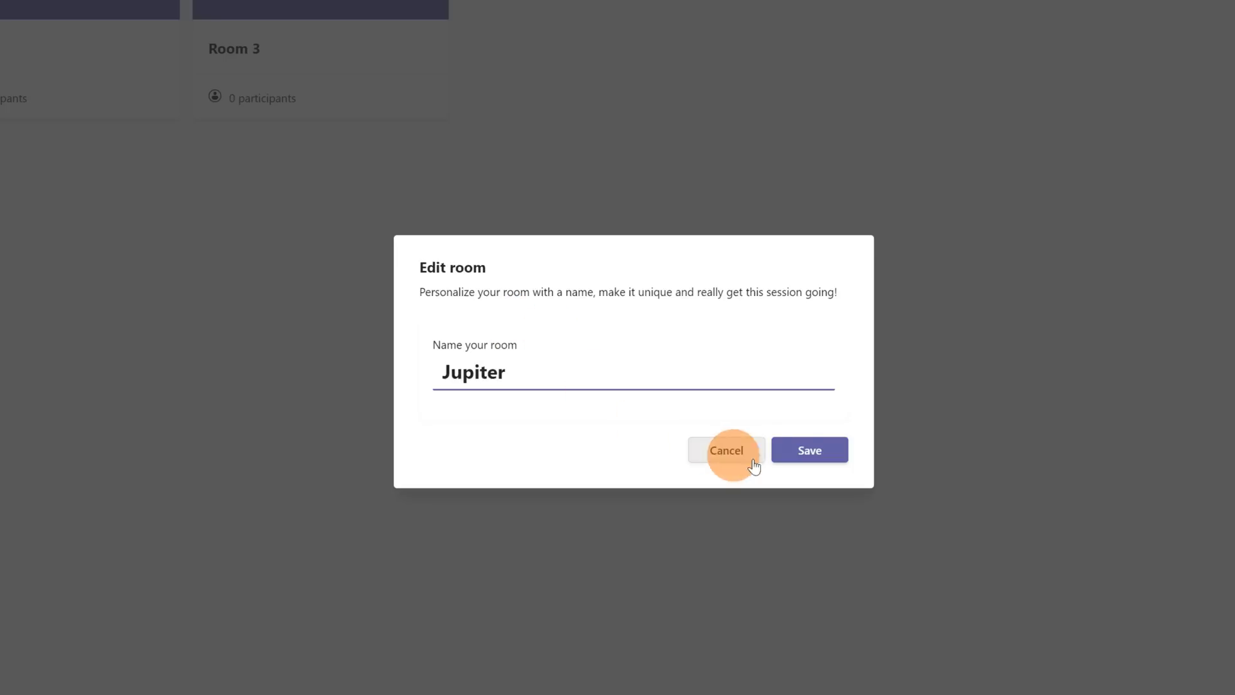
left_click(809, 450)
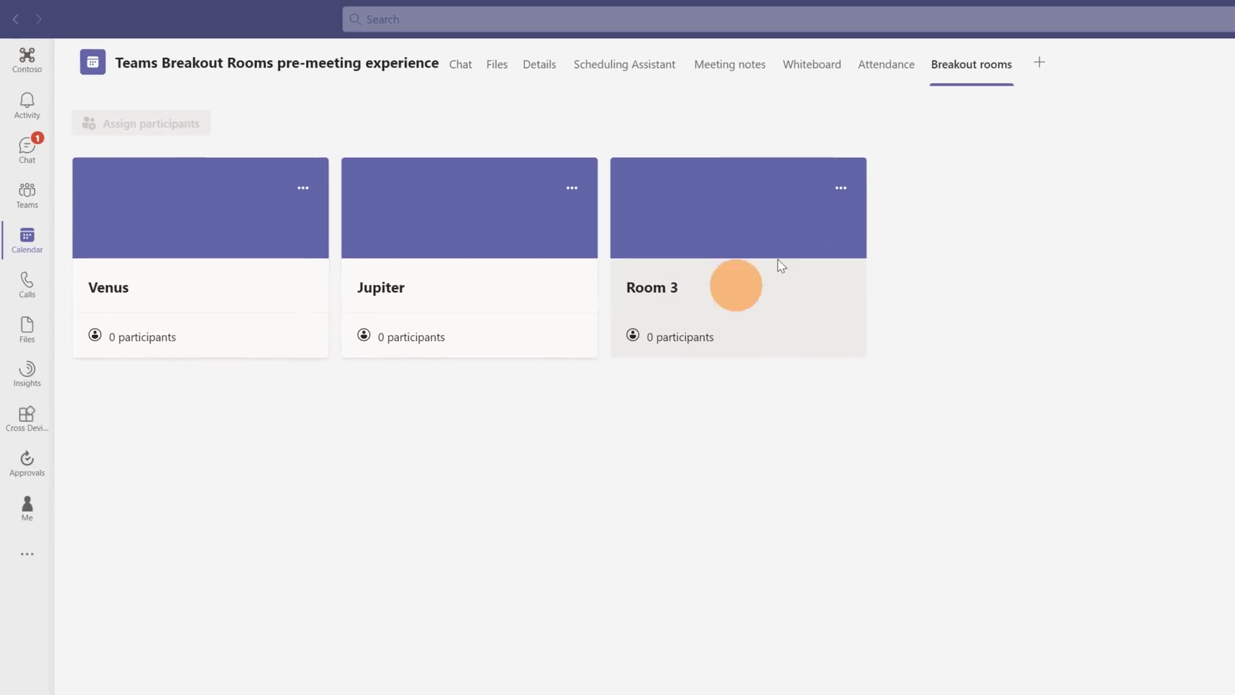
Rename Room 3 to Mars and save it
left_click(842, 188)
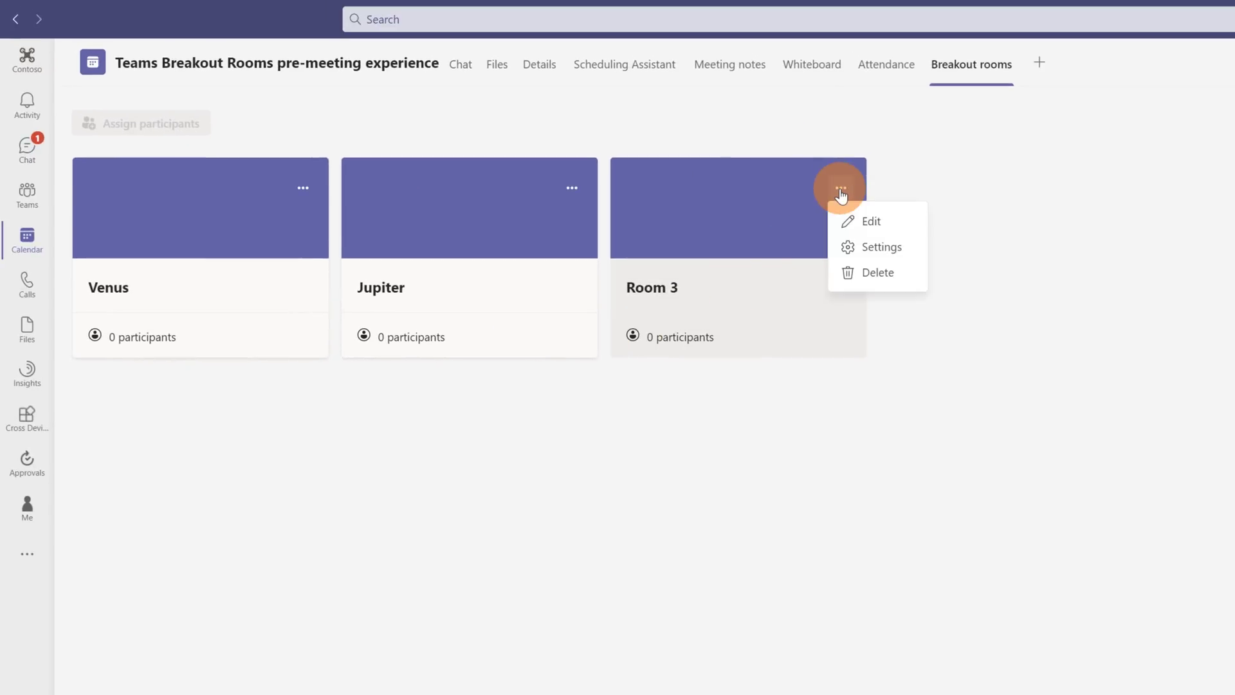
left_click(869, 221)
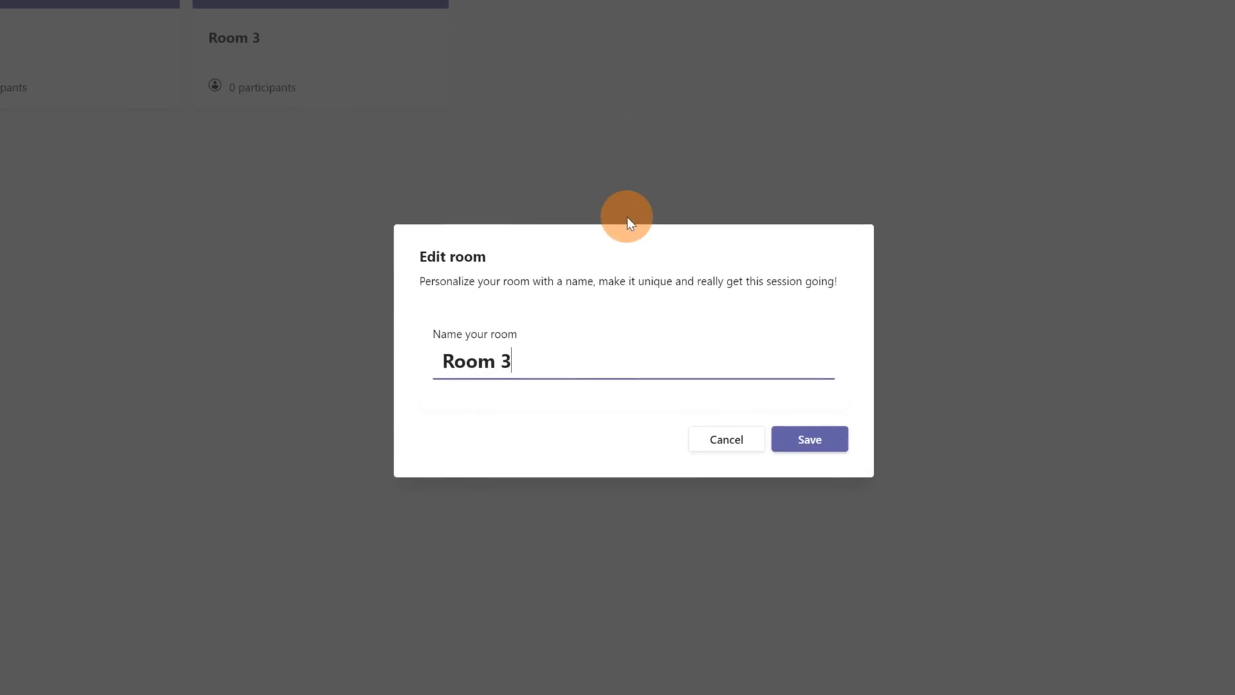
type("Mar")
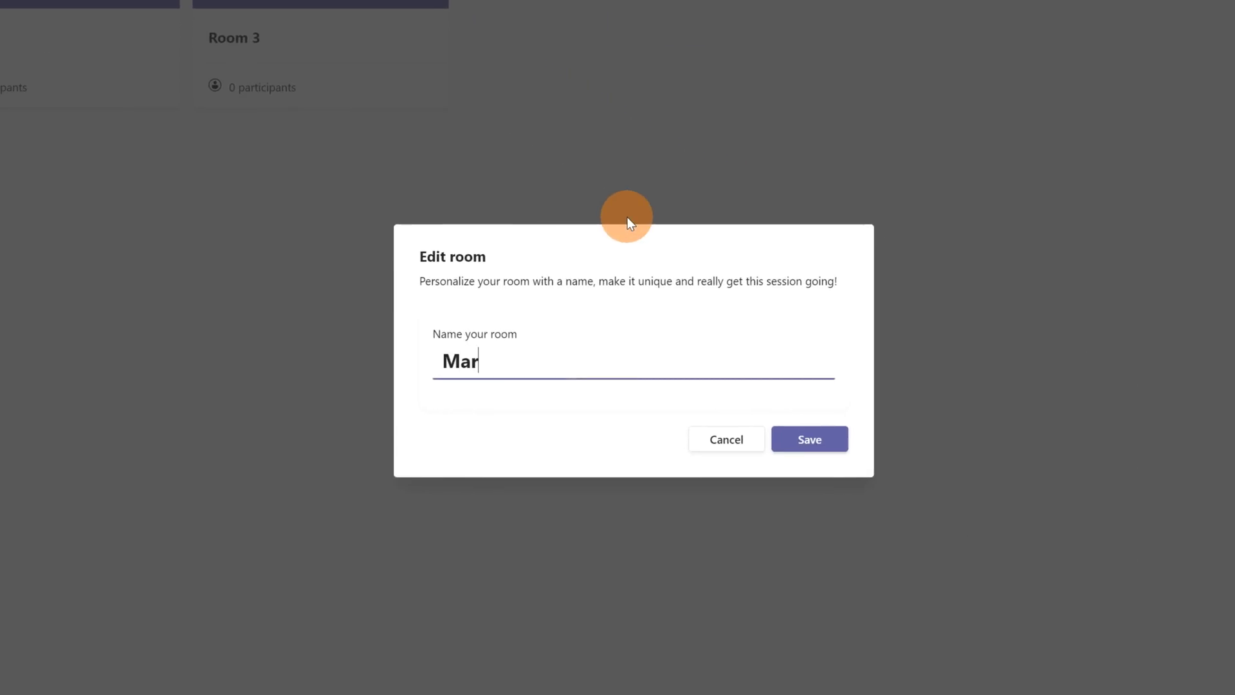
left_click(809, 439)
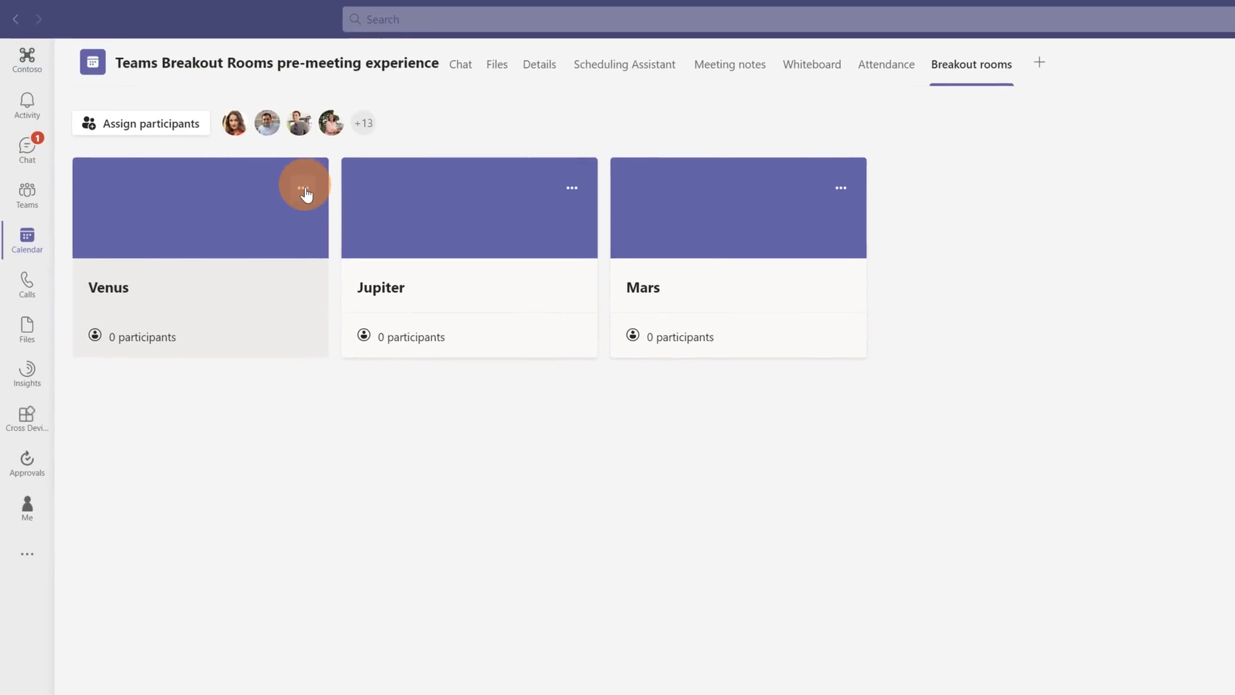
View Venus's meeting options, then go back to the Breakout rooms tab
left_click(303, 188)
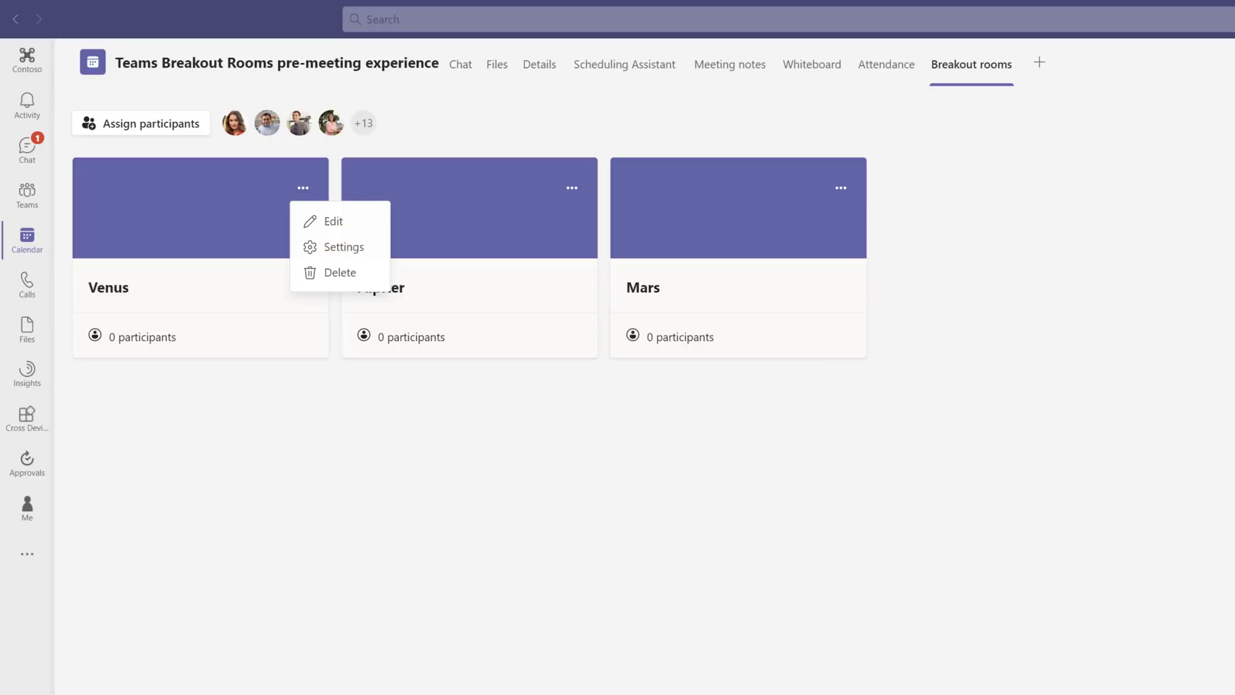
left_click(345, 247)
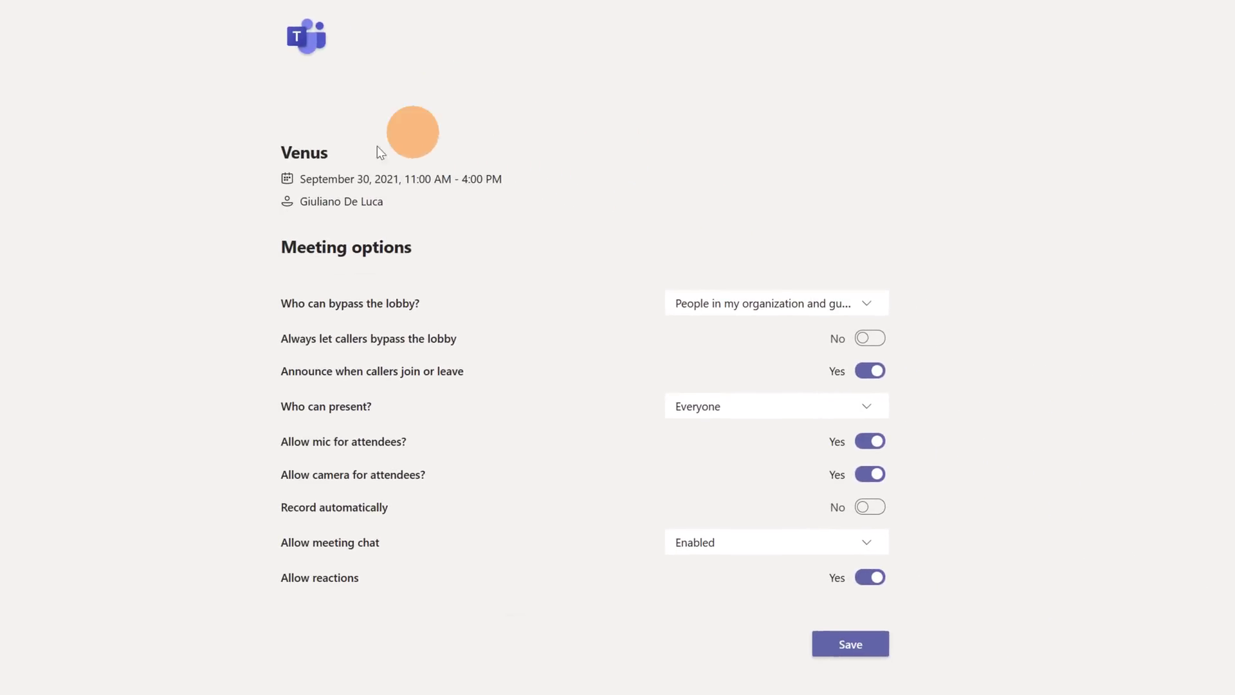
double_click(303, 152)
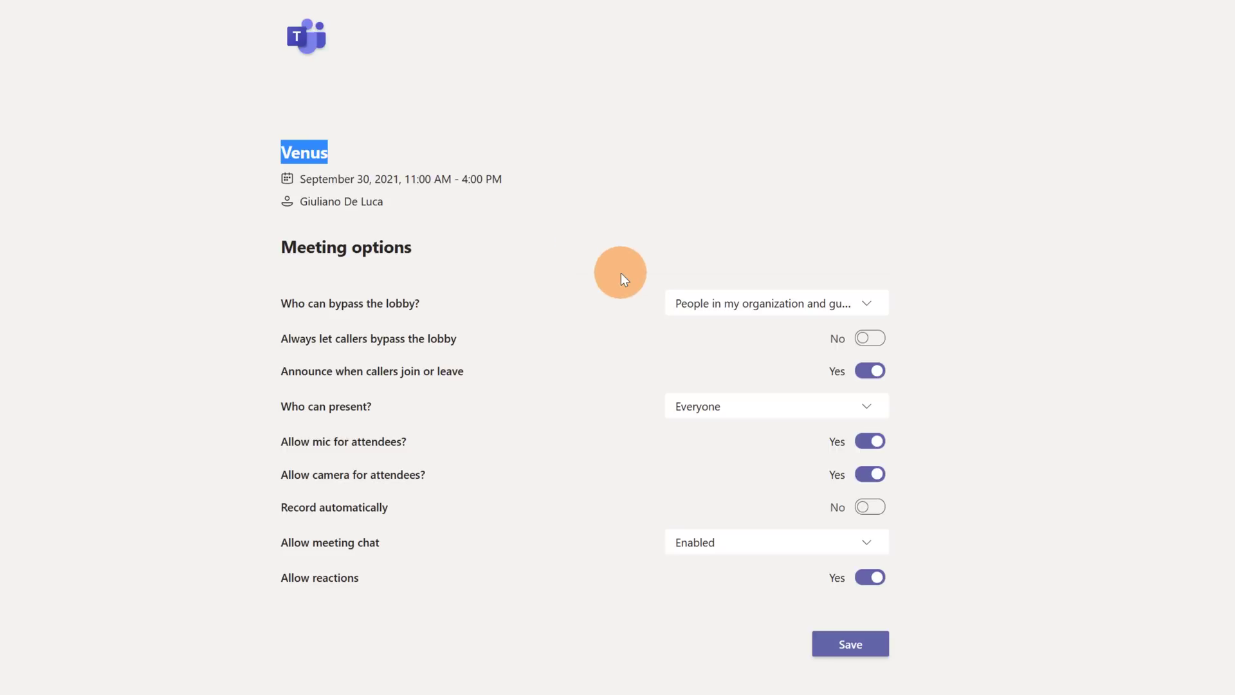
mouse_move(749, 360)
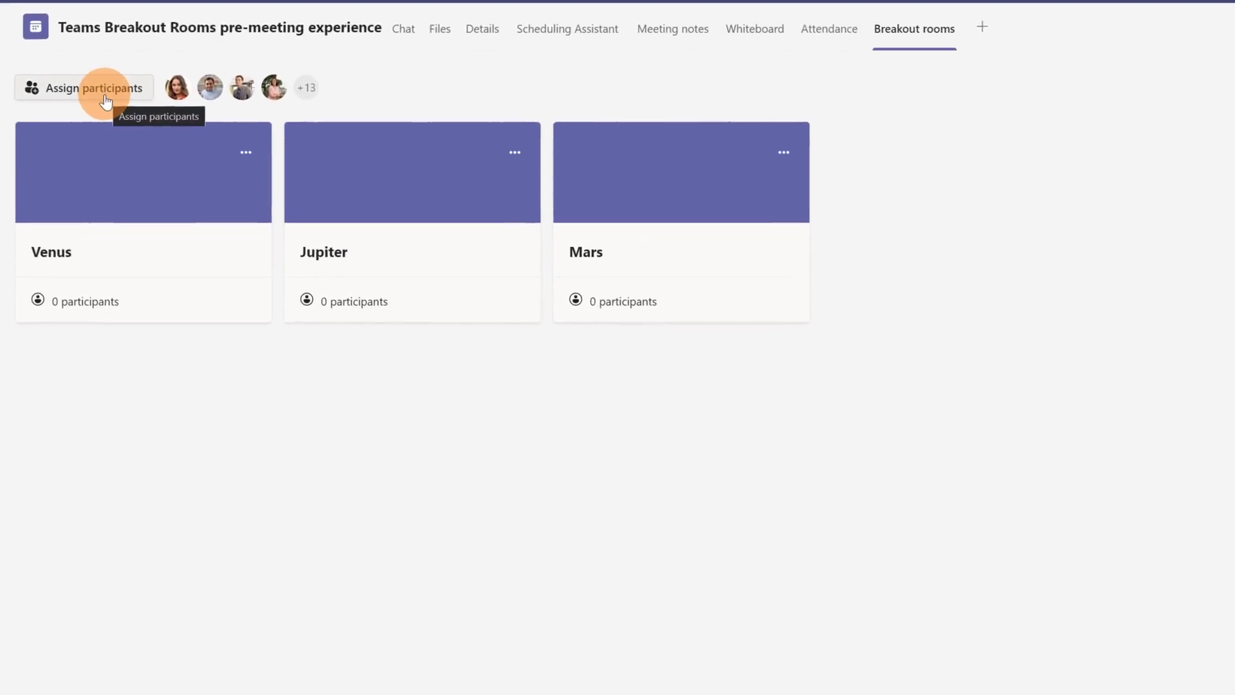
Assign participants automatically: Venus 6, Jupiter 6, Mars 5
left_click(90, 88)
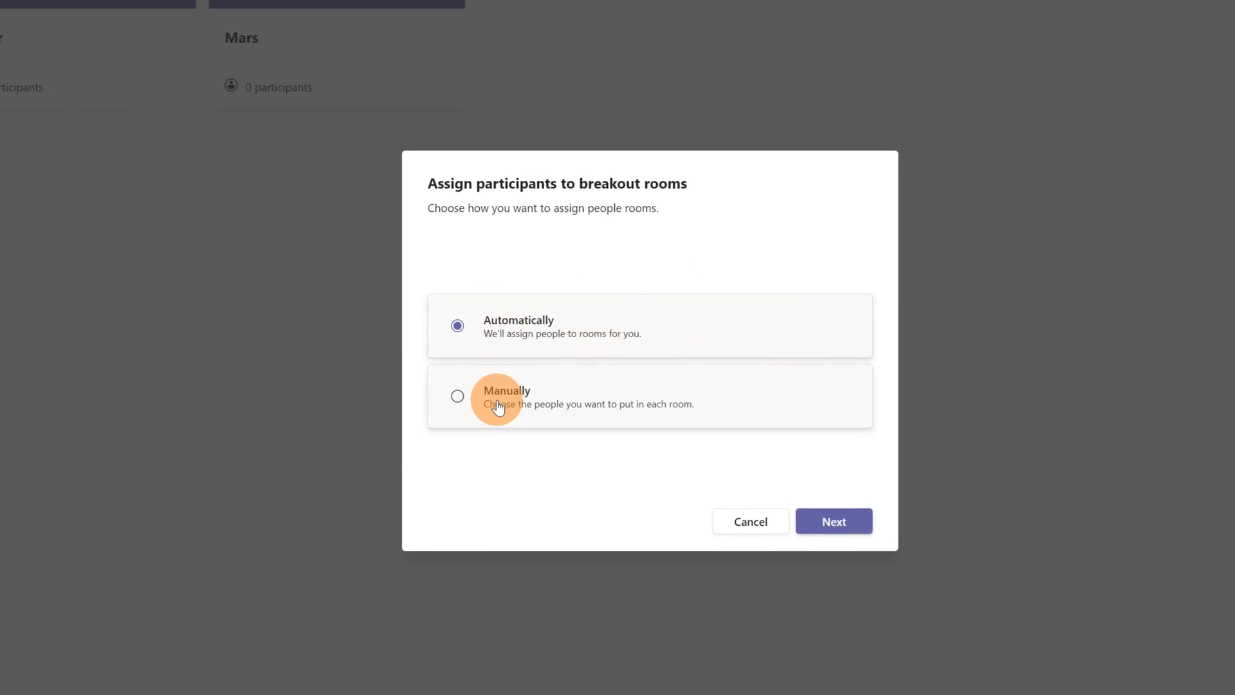
mouse_move(821, 511)
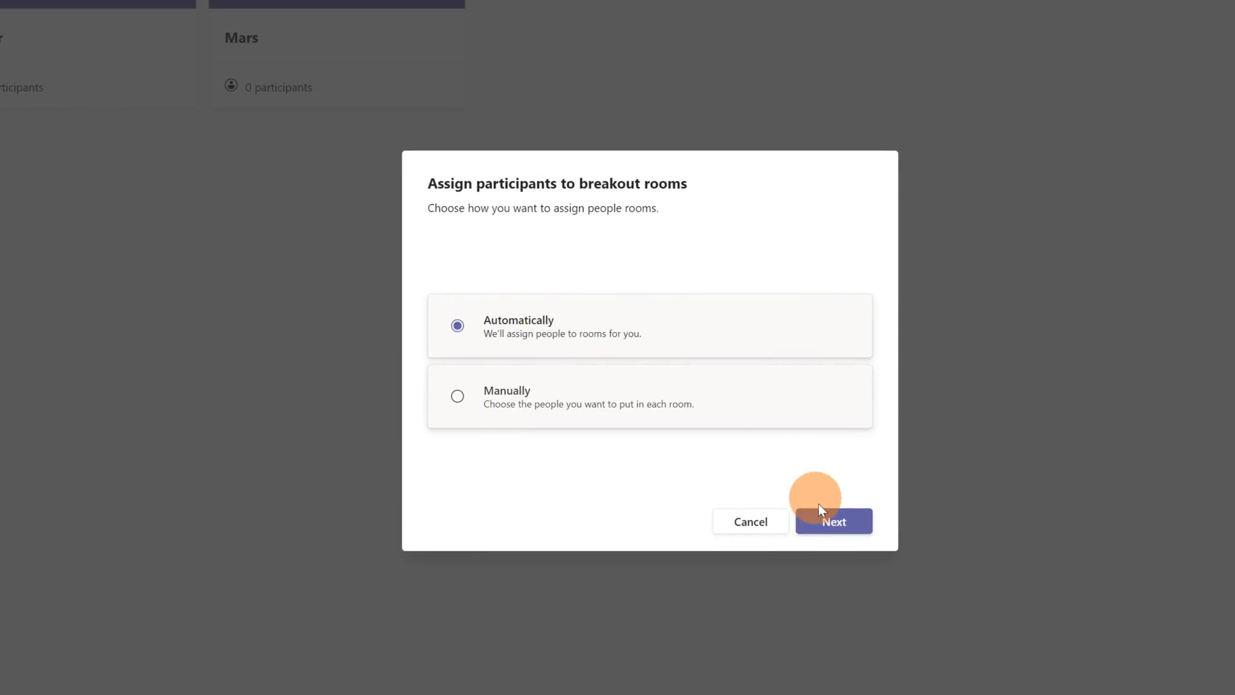
left_click(833, 521)
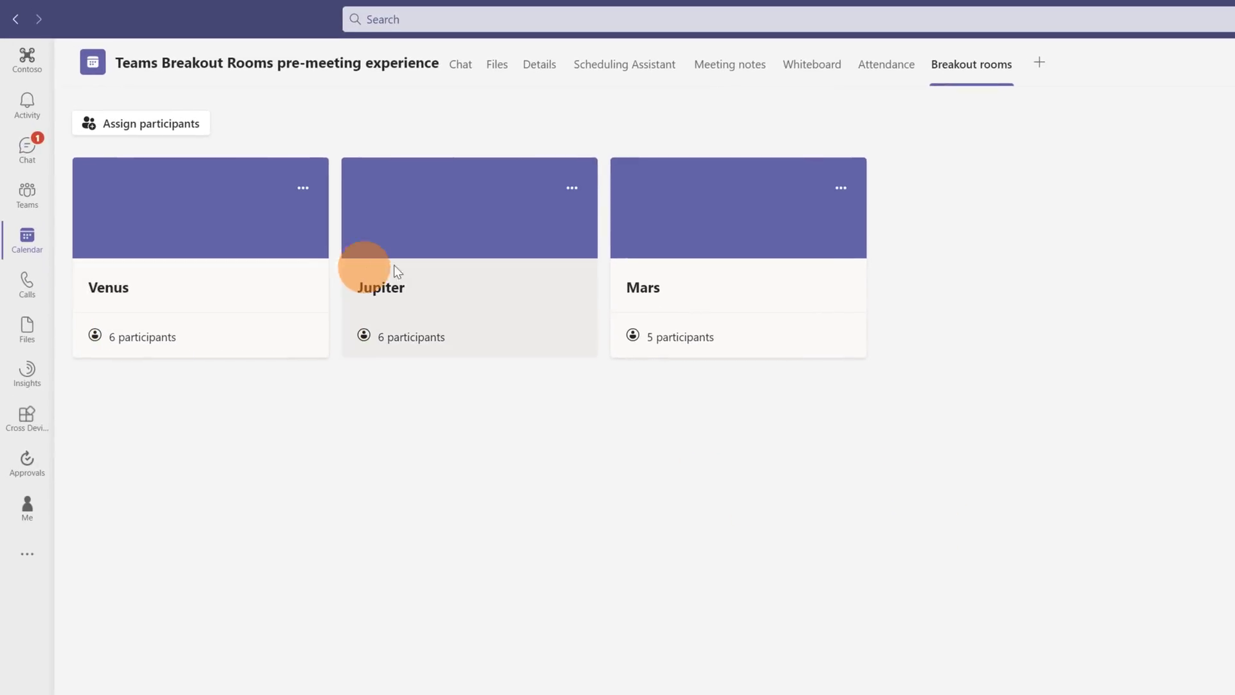
mouse_move(691, 260)
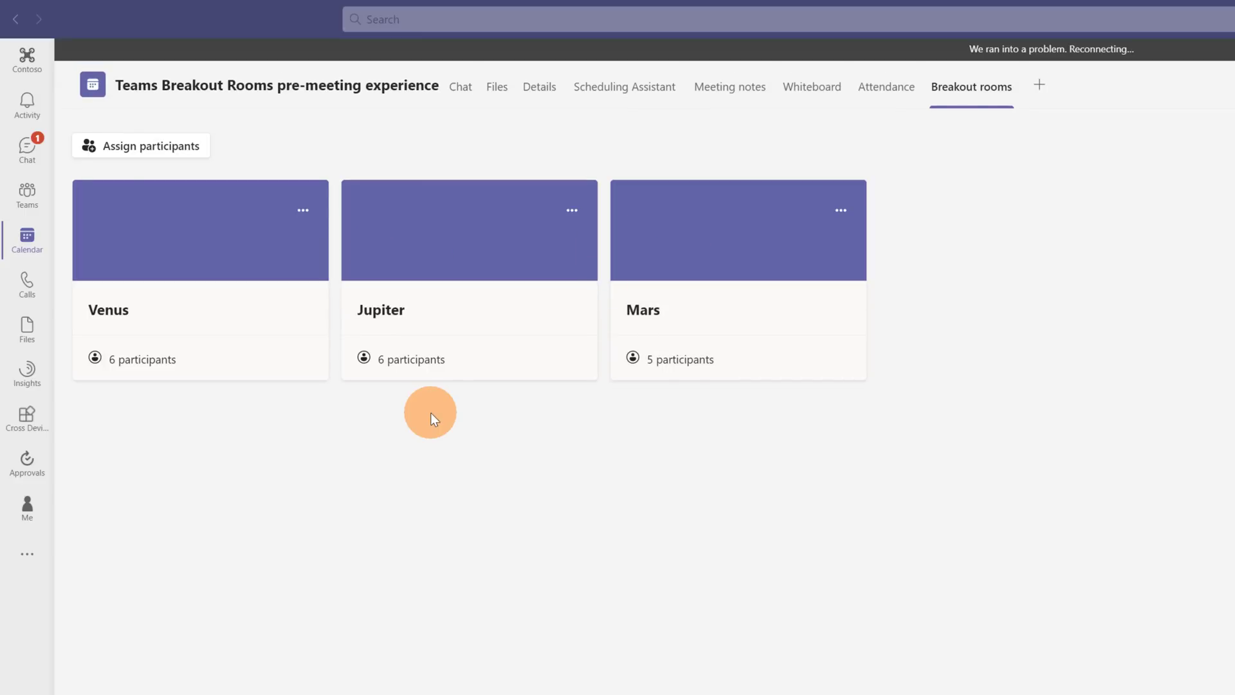
mouse_move(211, 256)
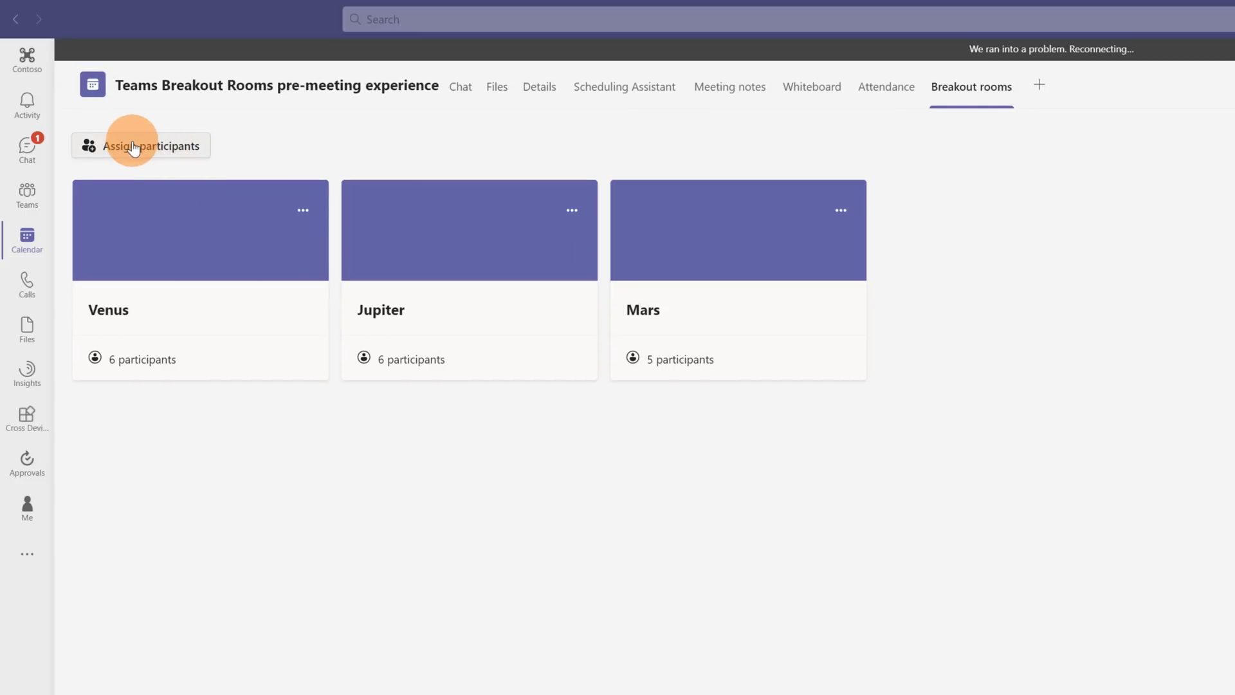
left_click(140, 145)
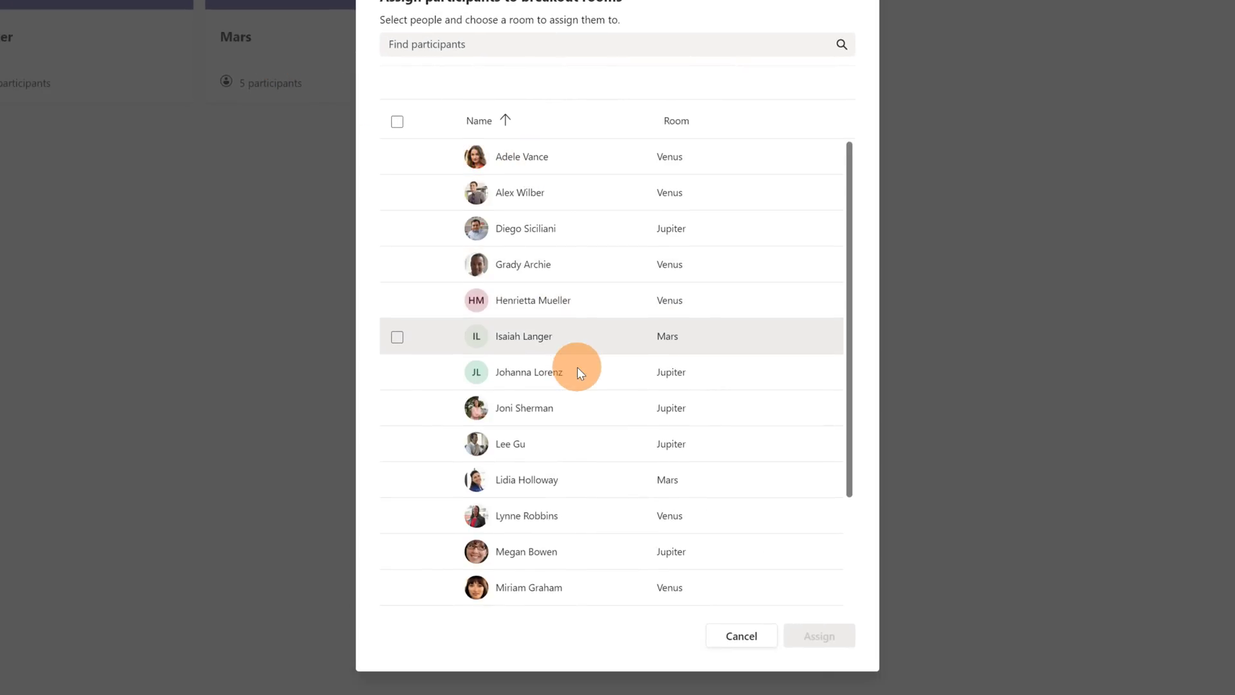
scroll("down", 3)
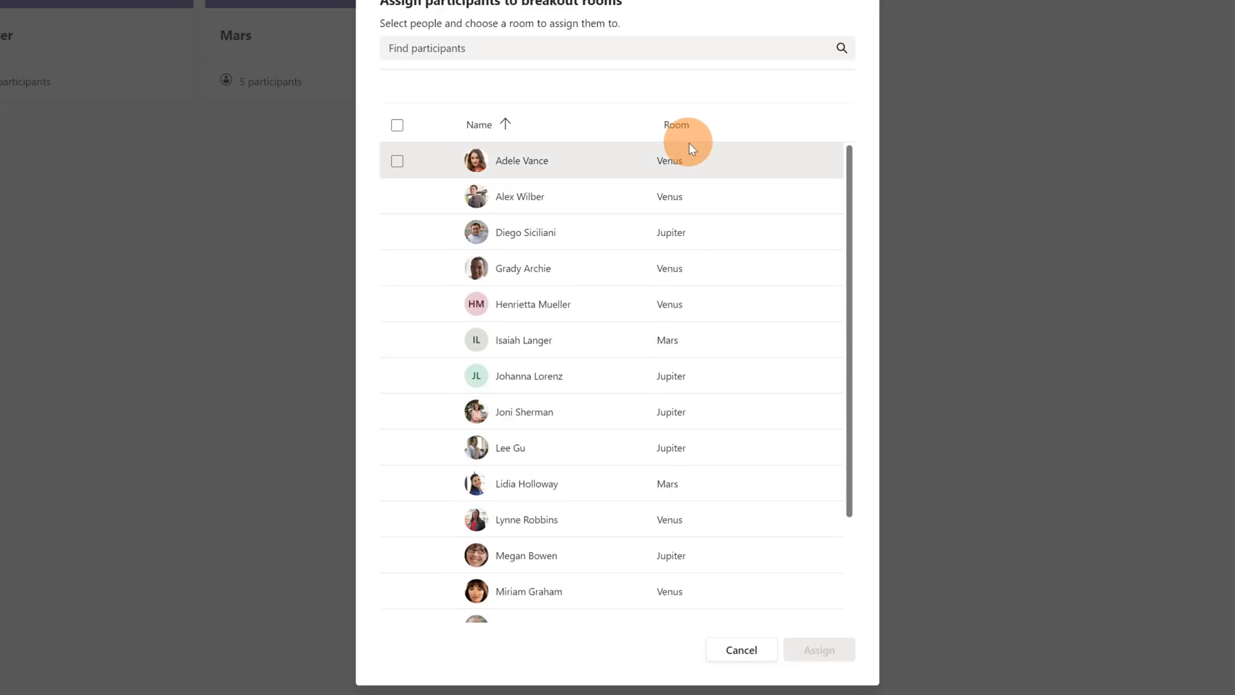
left_click(397, 160)
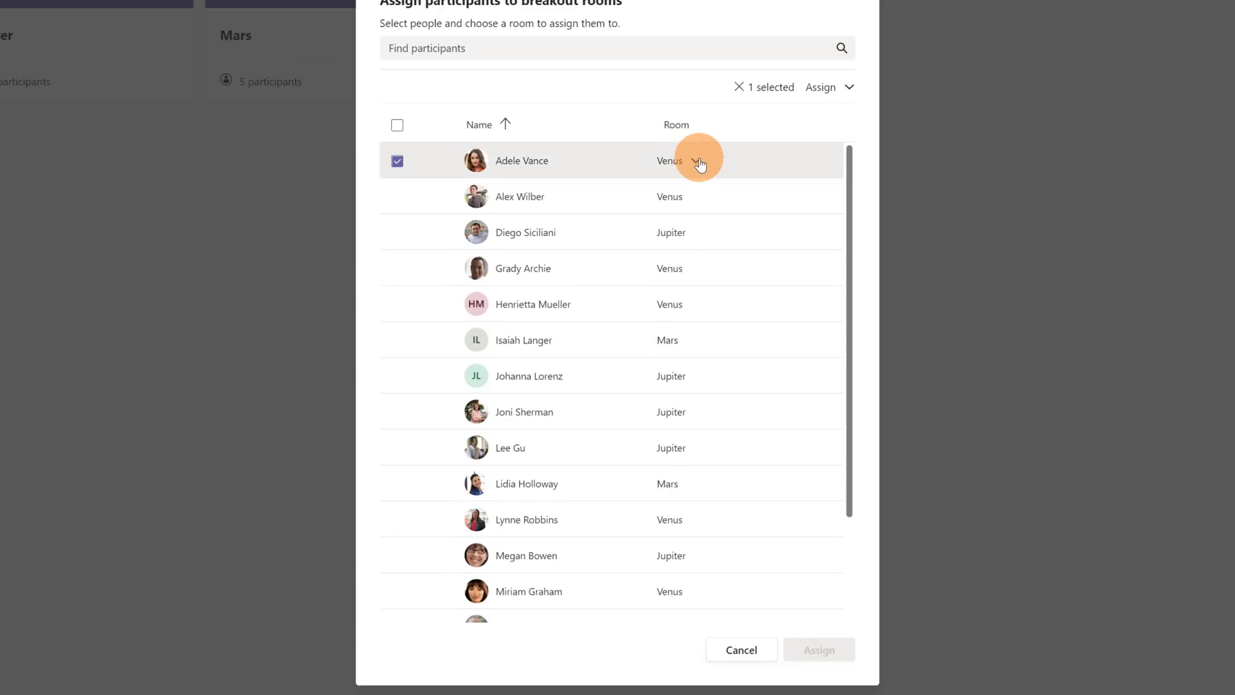
left_click(697, 161)
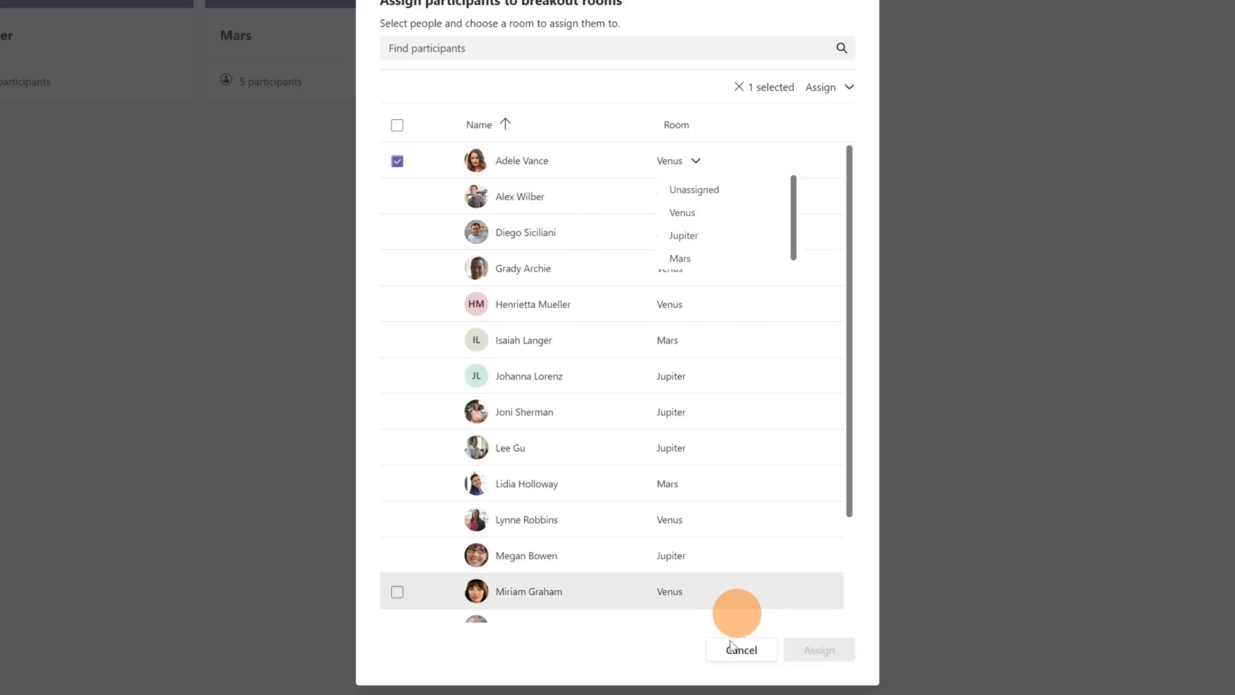
left_click(741, 650)
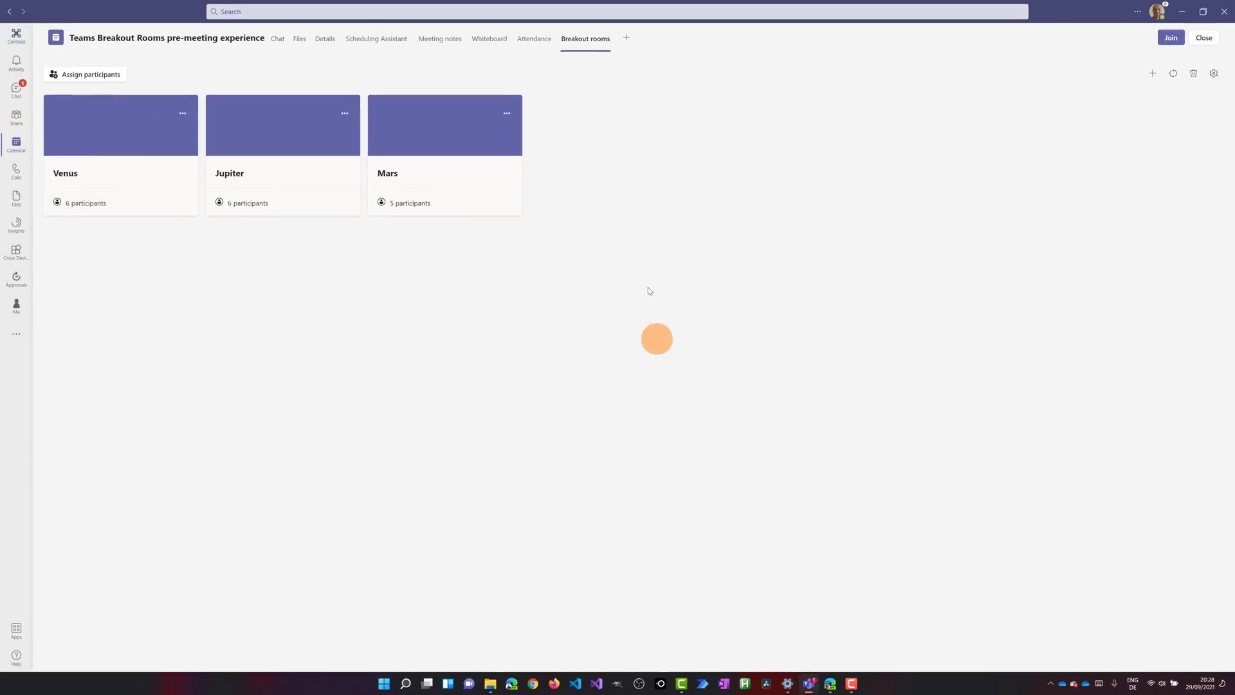
mouse_move(834, 143)
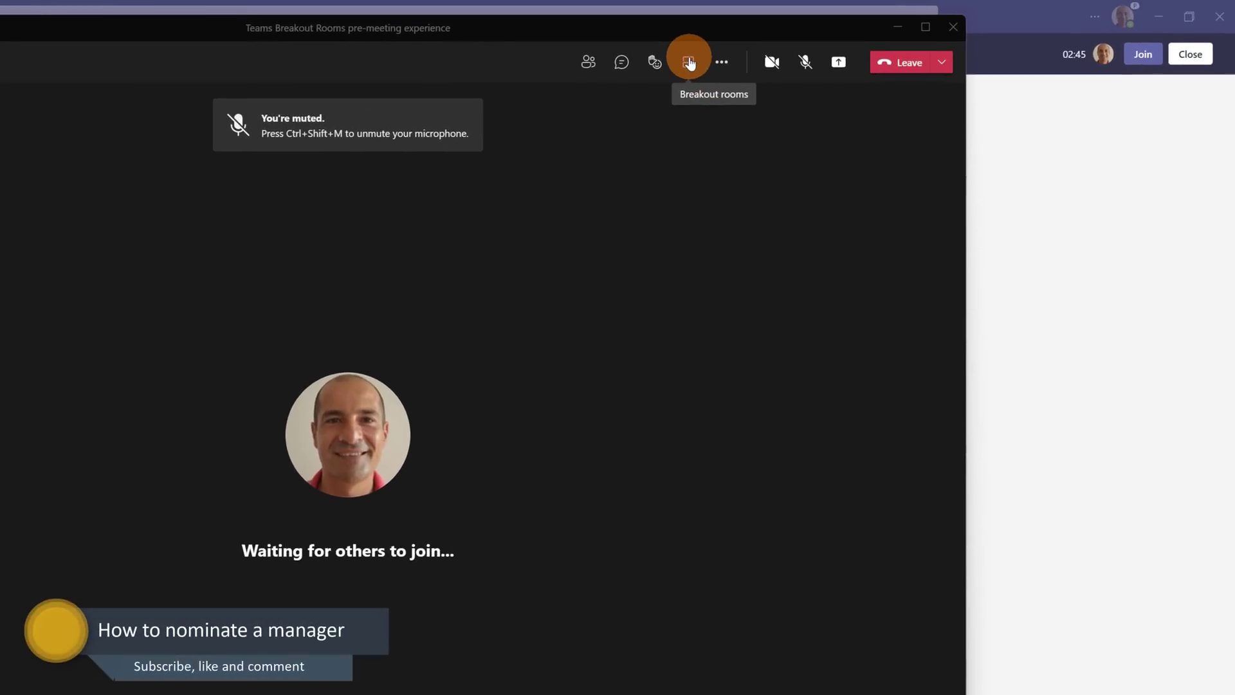
Show the breakout rooms panel in the joined meeting listing closed Venus, Jupiter and Mars
left_click(687, 62)
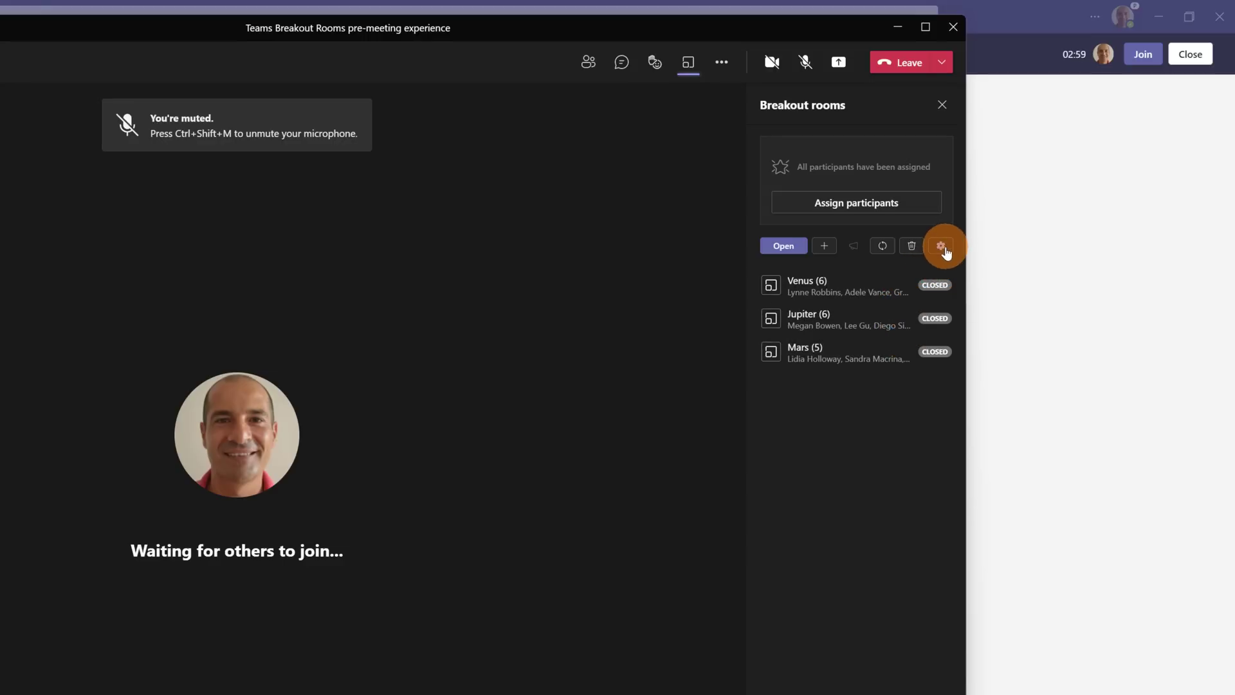
Enable 'Assign presenters to manage rooms' in settings with Adele Vance as the only manager
left_click(941, 246)
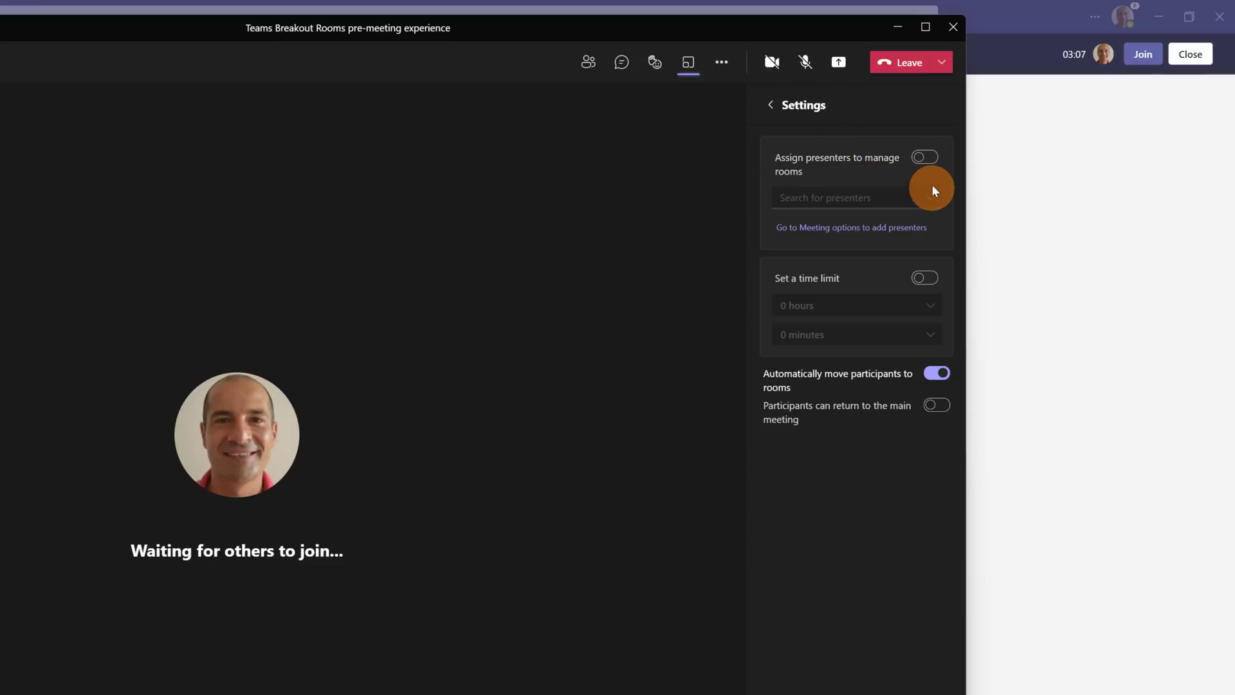
left_click(923, 157)
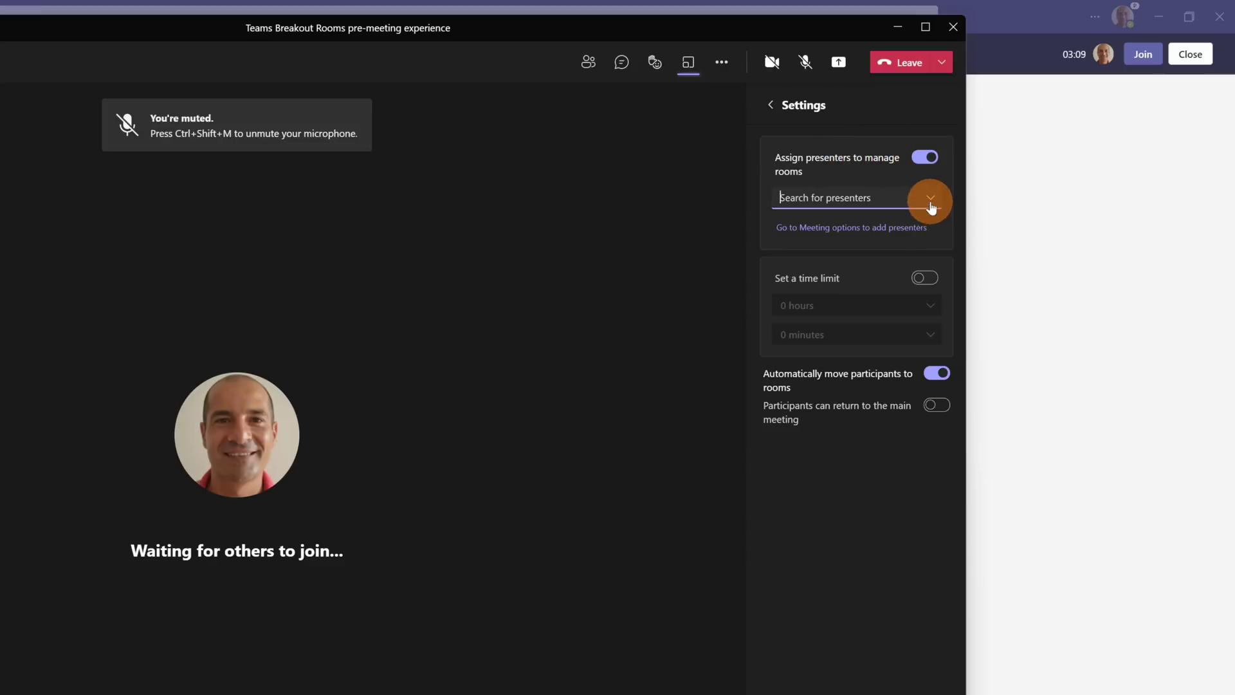
left_click(930, 198)
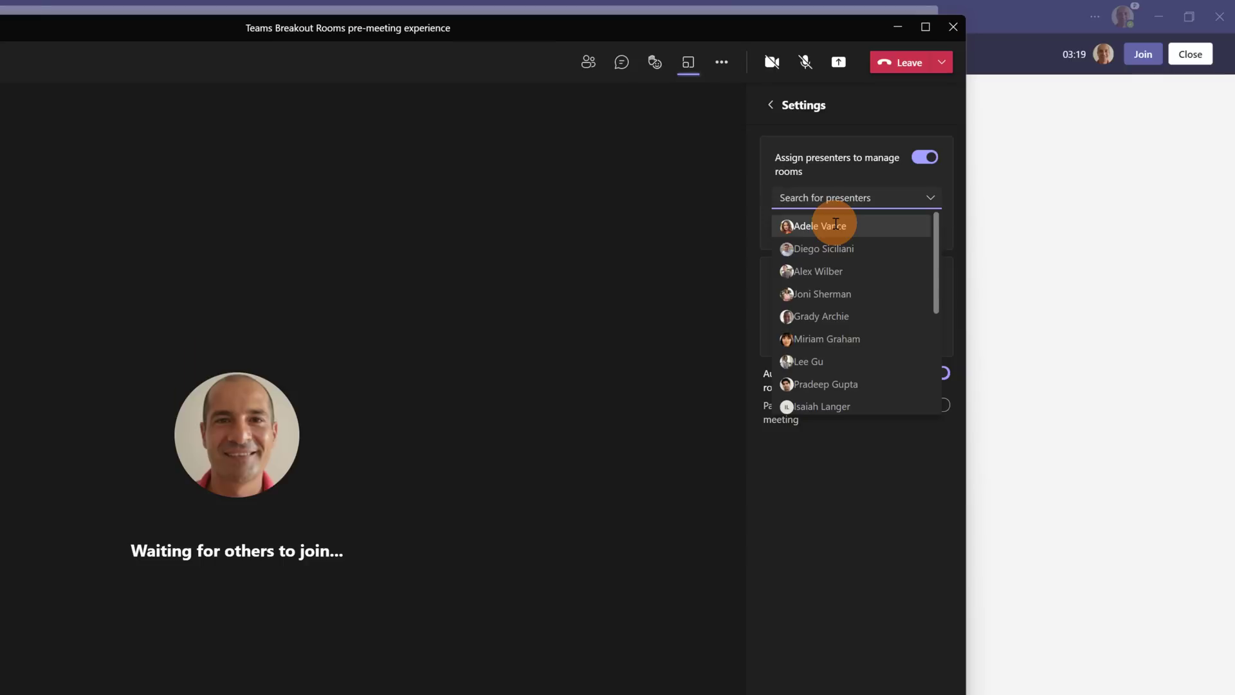
left_click(816, 225)
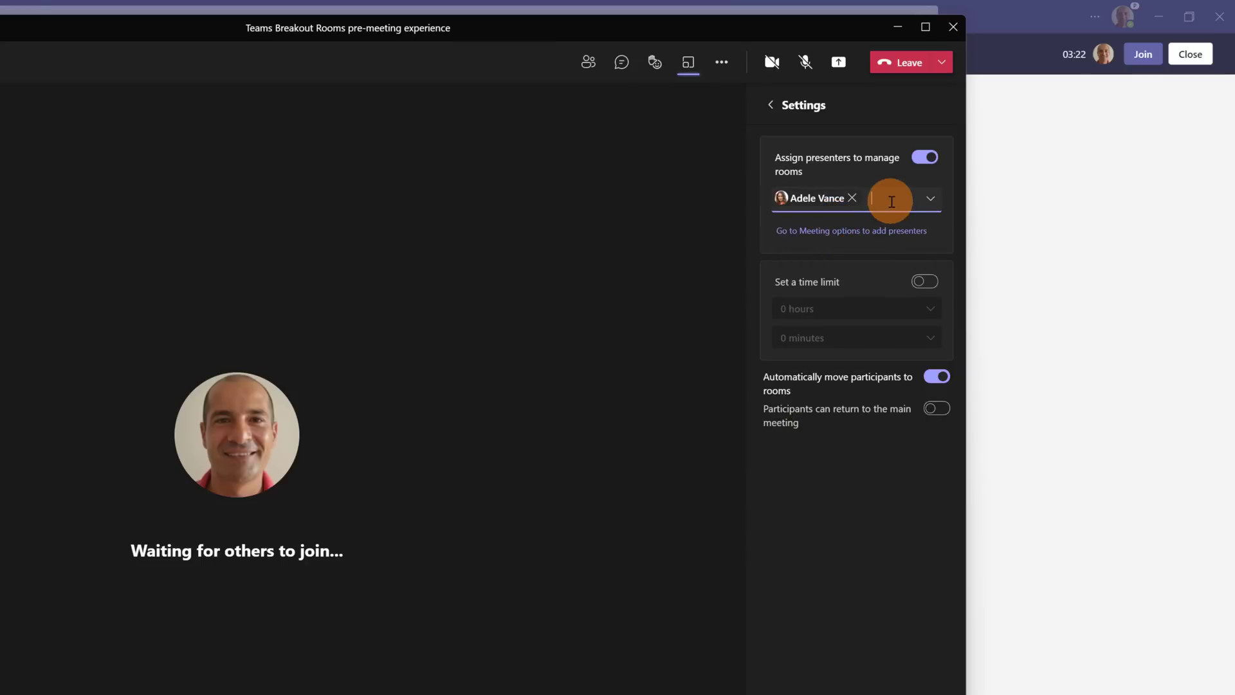
left_click(890, 198)
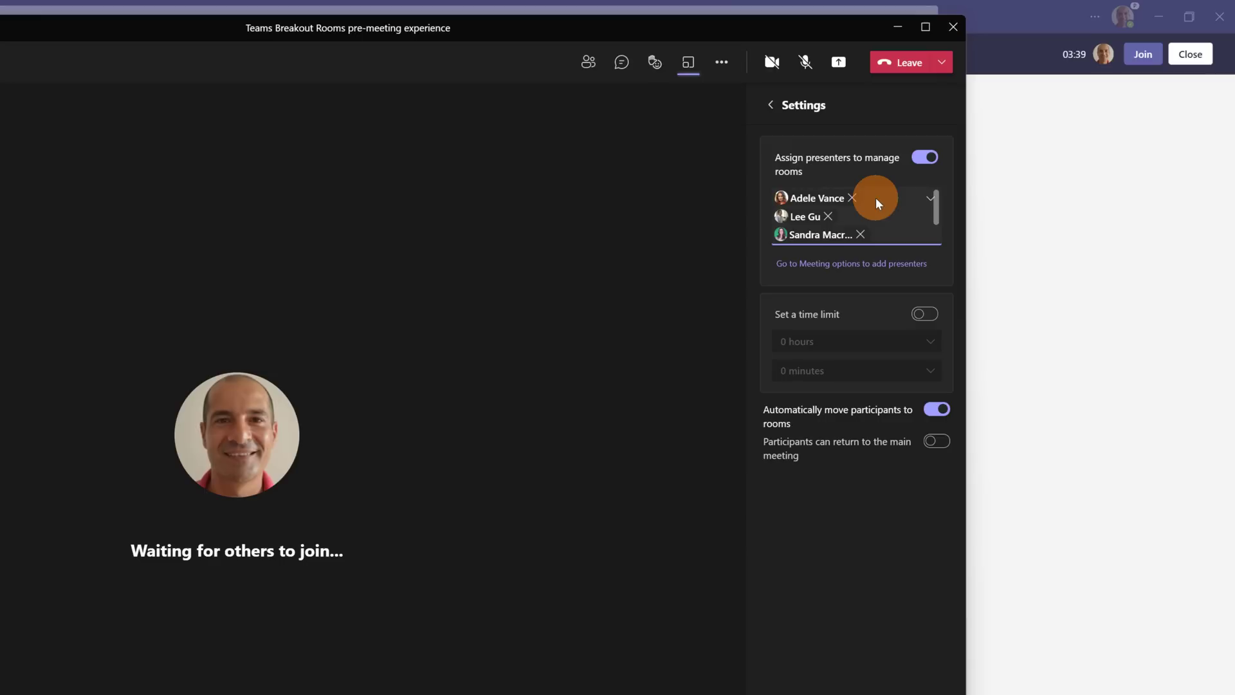
mouse_move(881, 205)
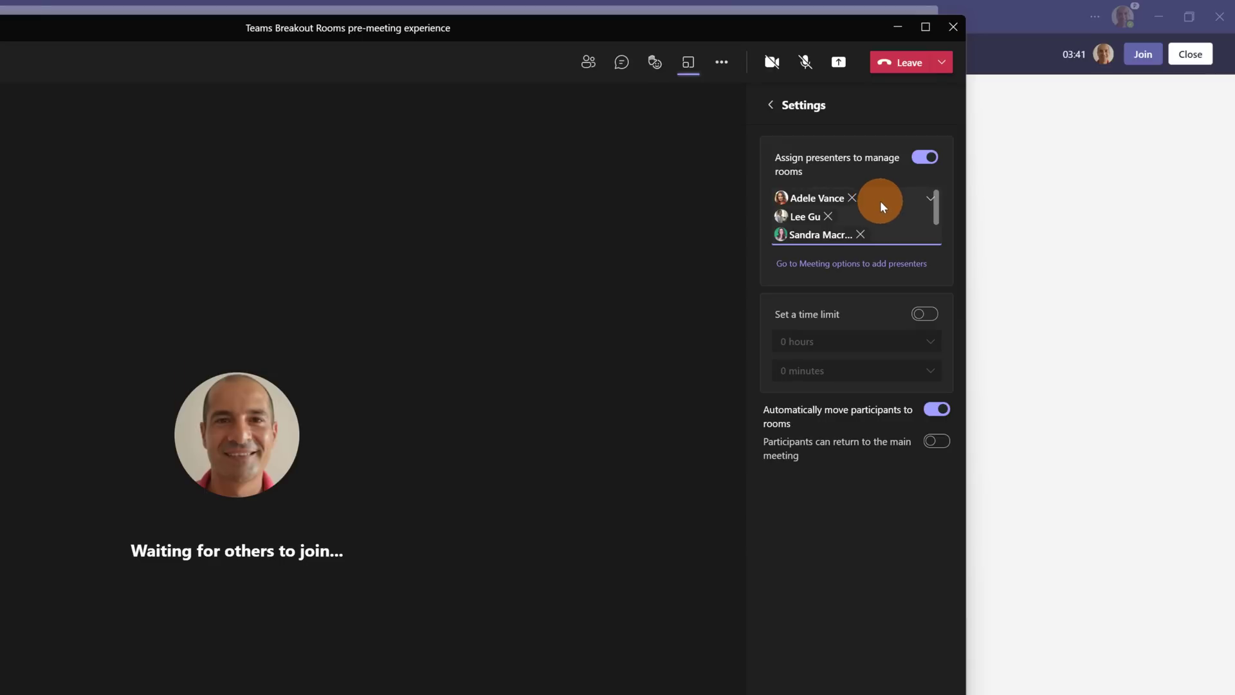
left_click(805, 62)
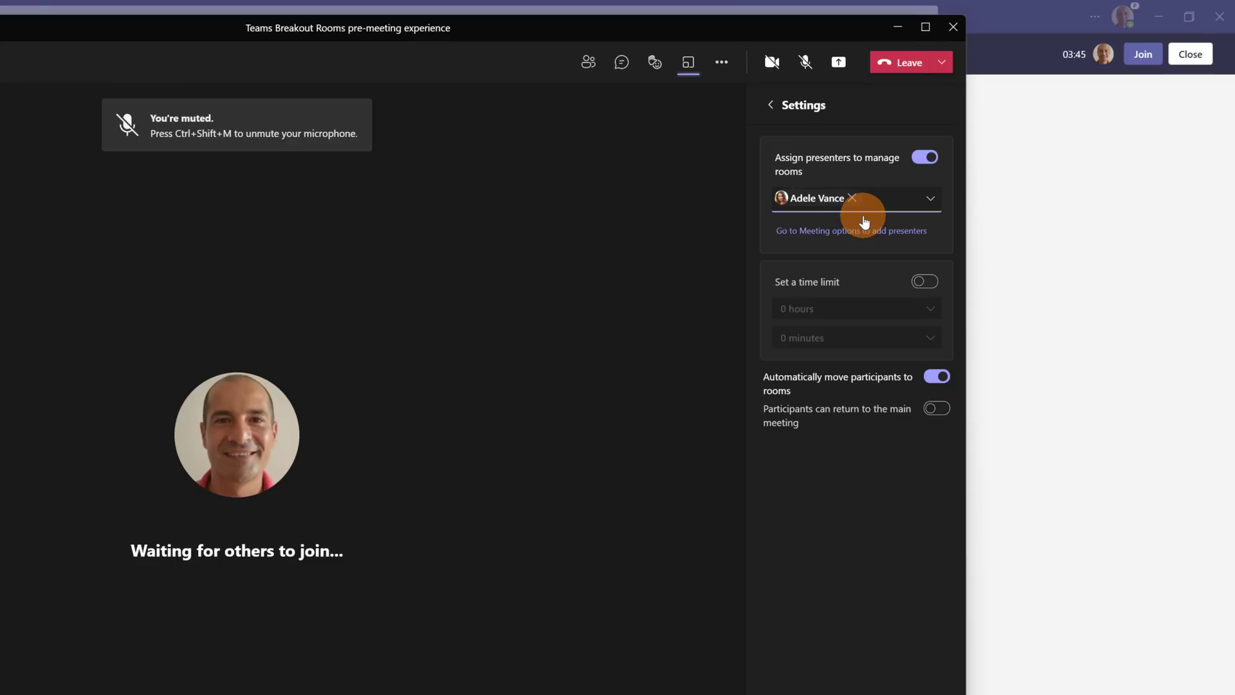
mouse_move(877, 270)
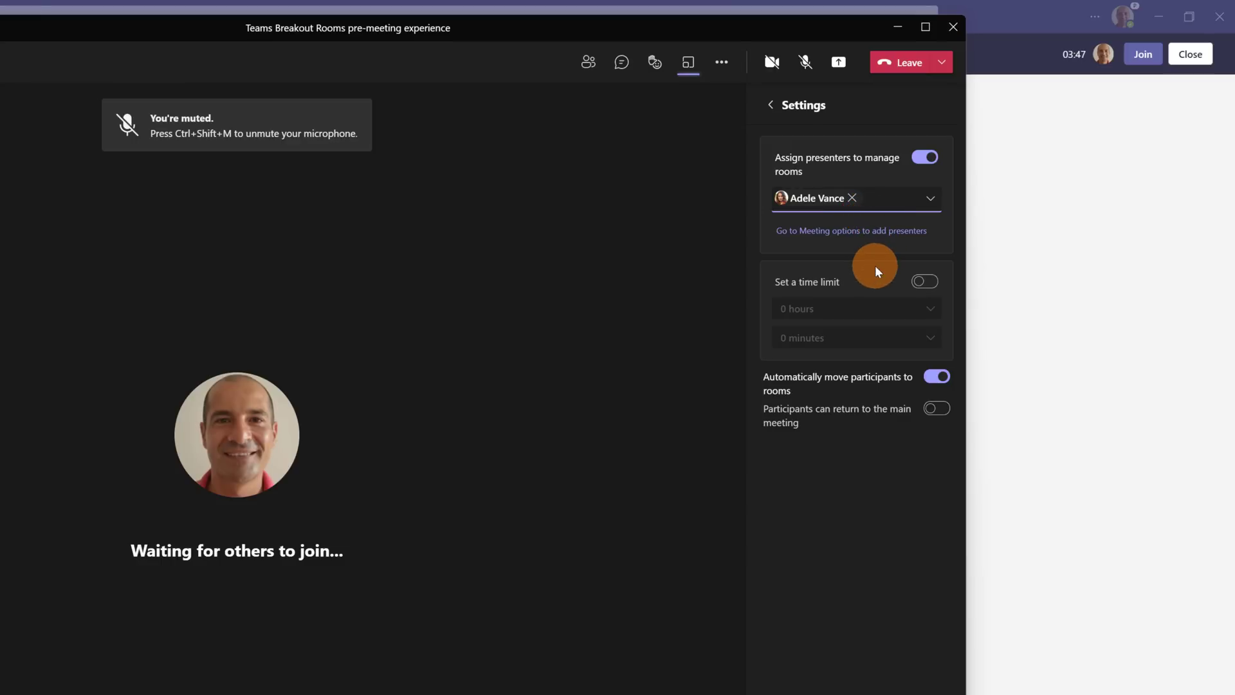